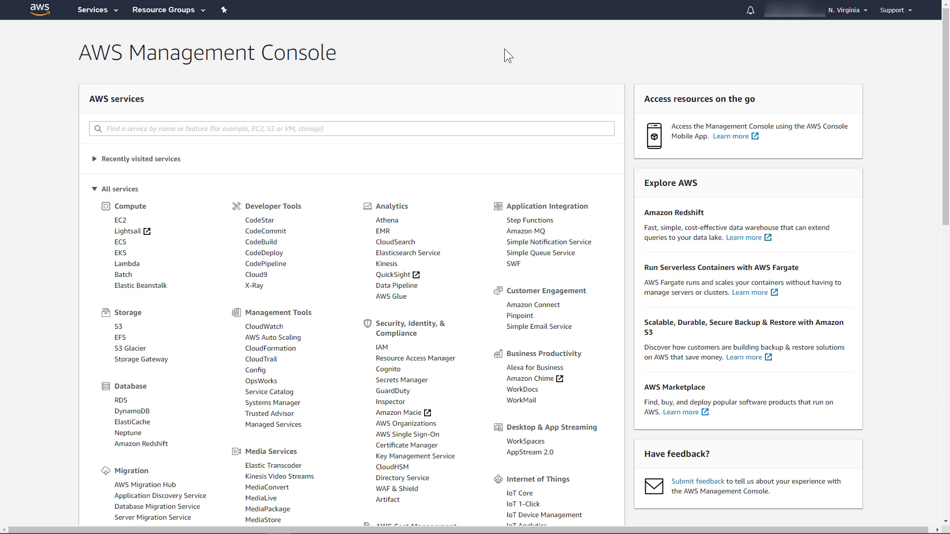
pyautogui.moveTo(914, 135)
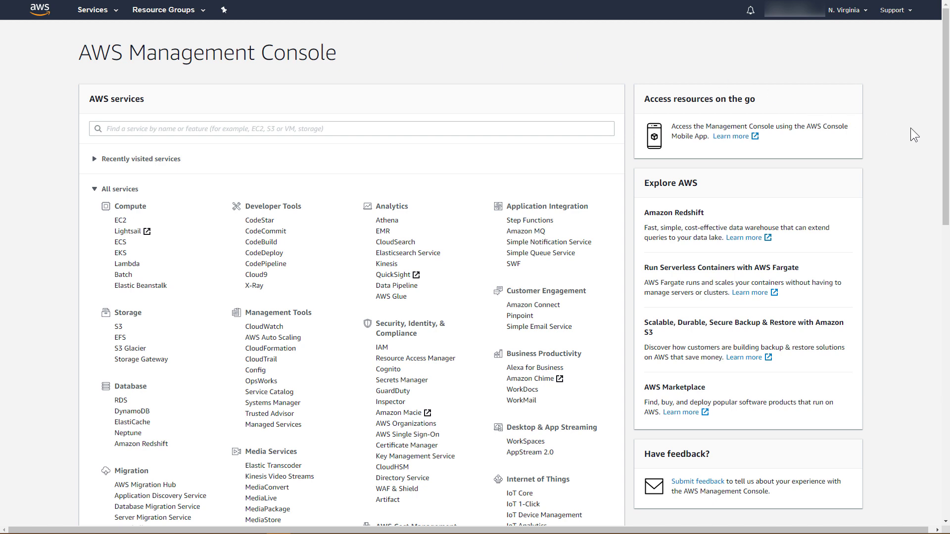
# Step: Scroll the console home services list toward the VPC service
pyautogui.scroll(-3)
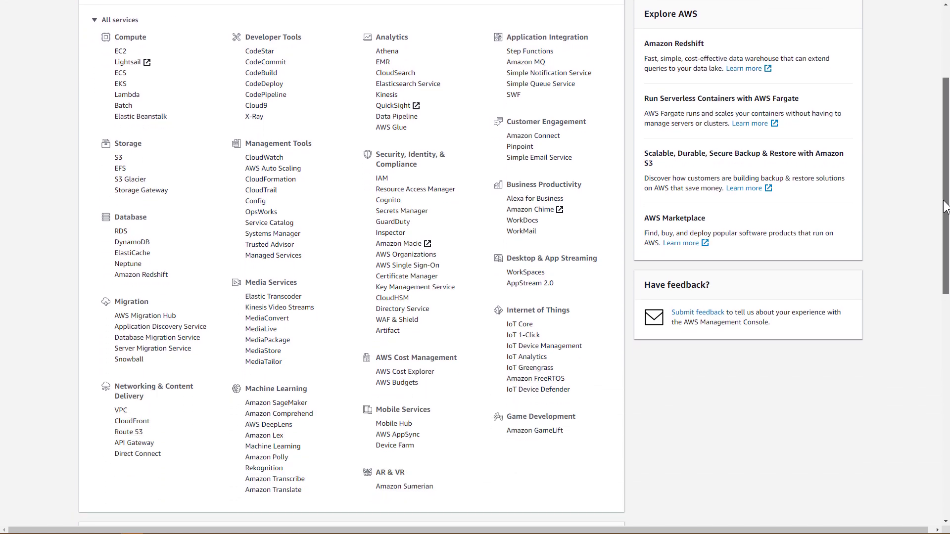
pyautogui.moveTo(384, 424)
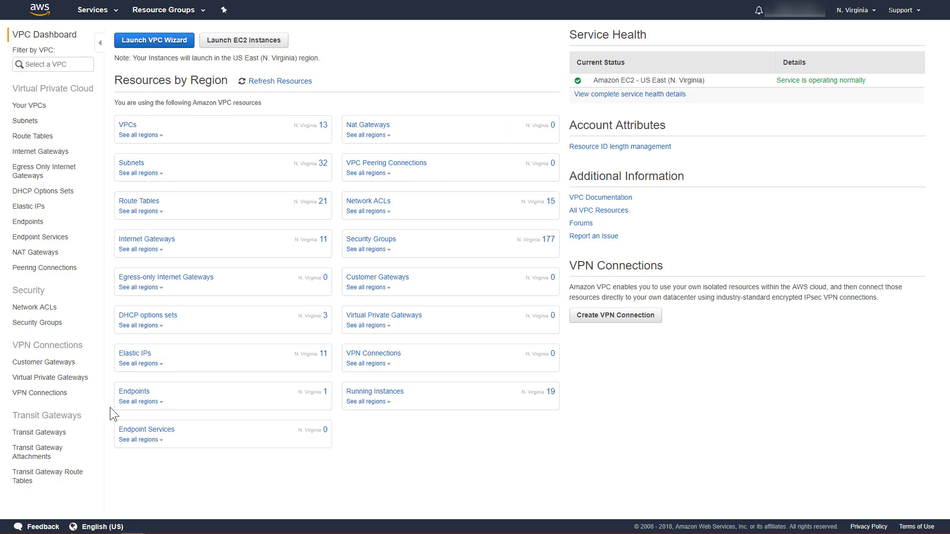
pyautogui.moveTo(47, 137)
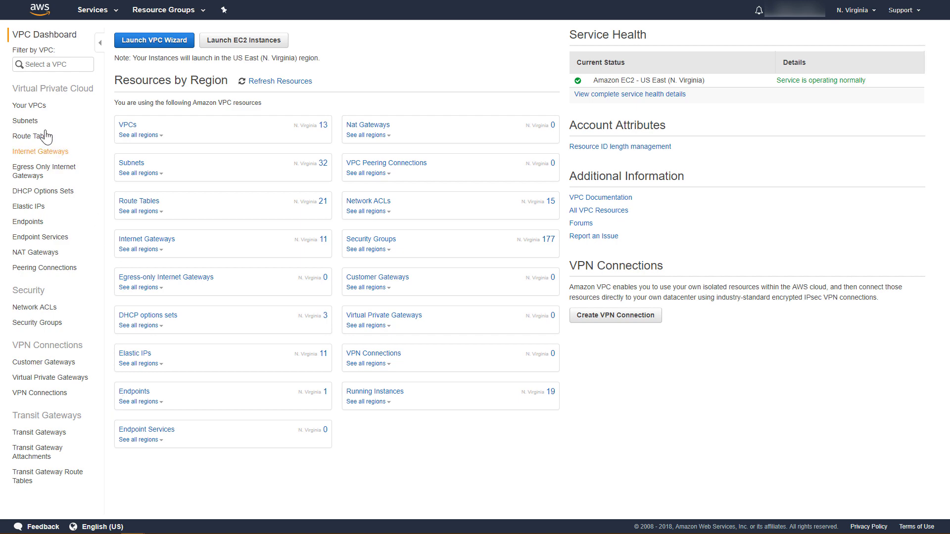
# Step: Create a VPC named FortiAuthenticator-vpc with IPv4 CIDR 192.168.1.0/24 from Your VPCs
pyautogui.click(25, 104)
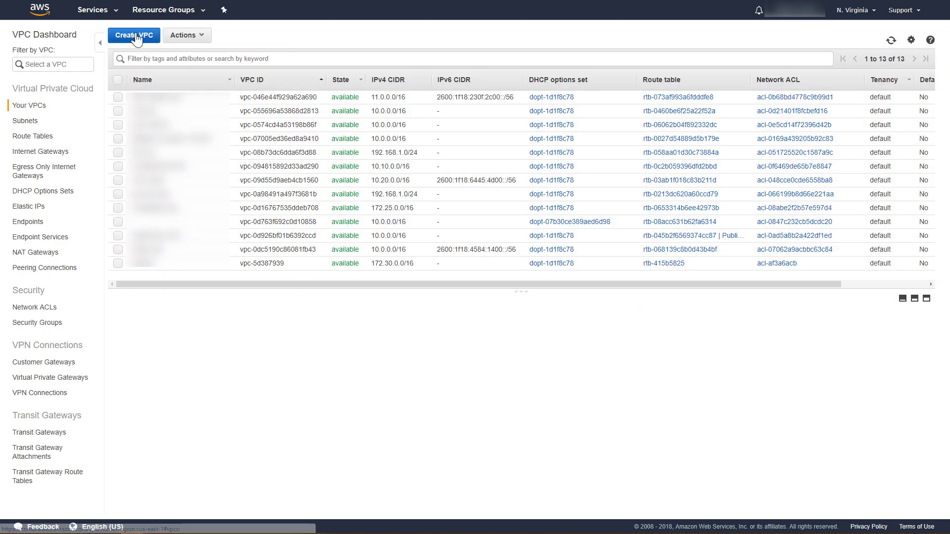
pyautogui.click(132, 36)
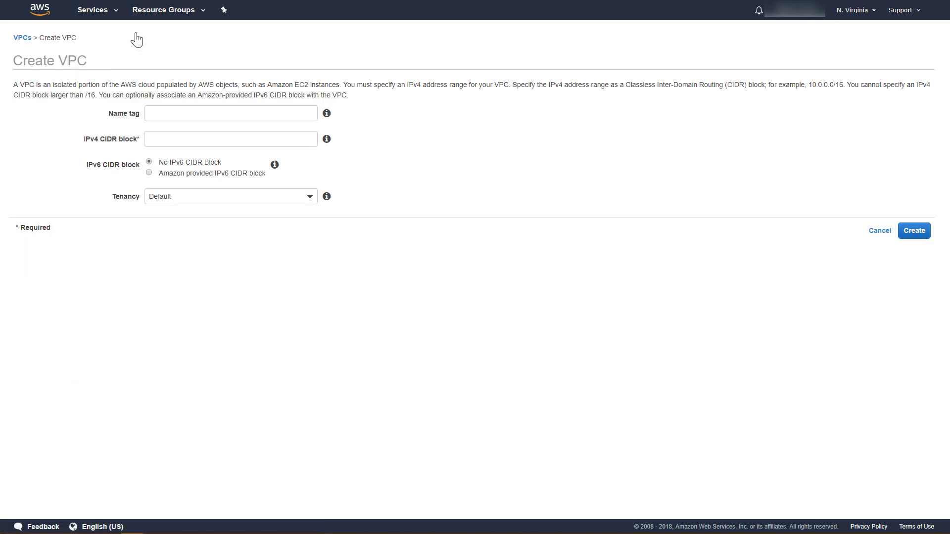
pyautogui.write('FortiAuthenticator')
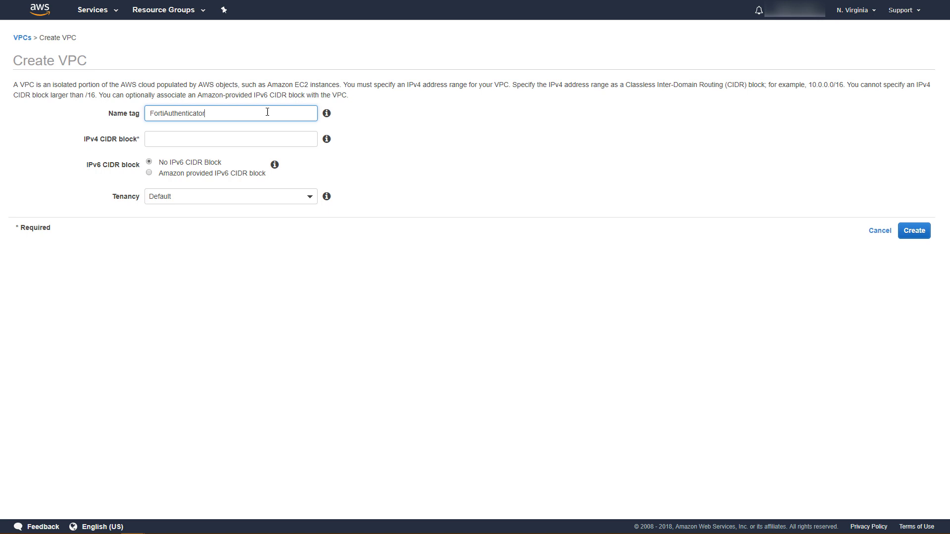
pyautogui.write('-vpc')
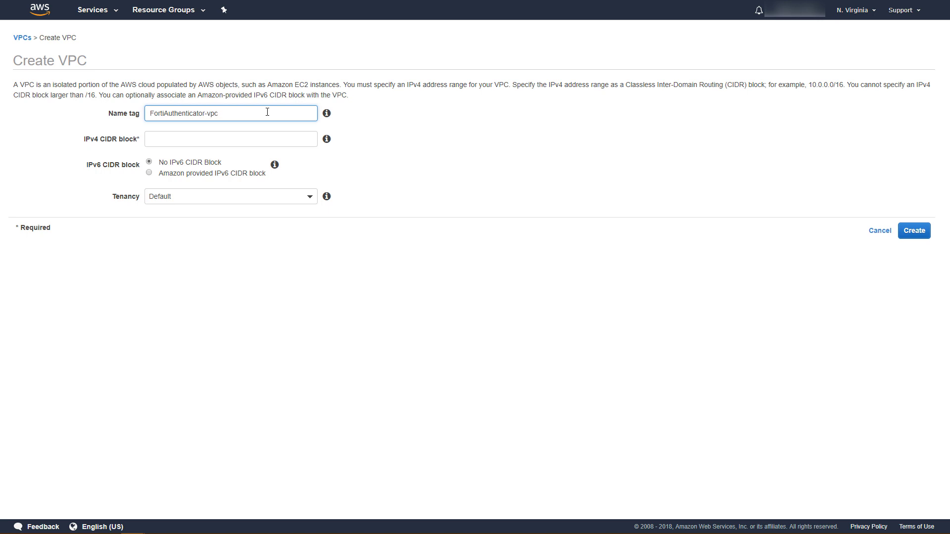
pyautogui.click(231, 138)
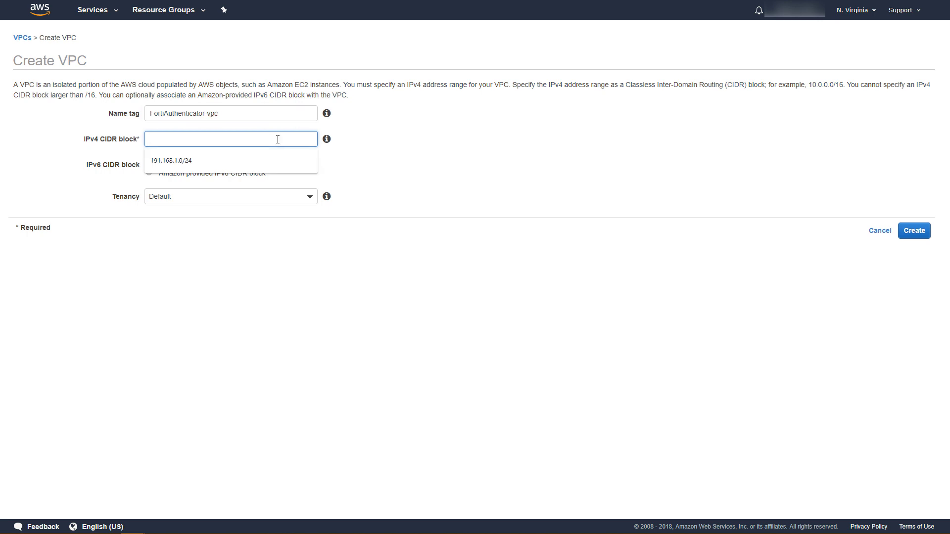
pyautogui.write('192.168.1.0/24')
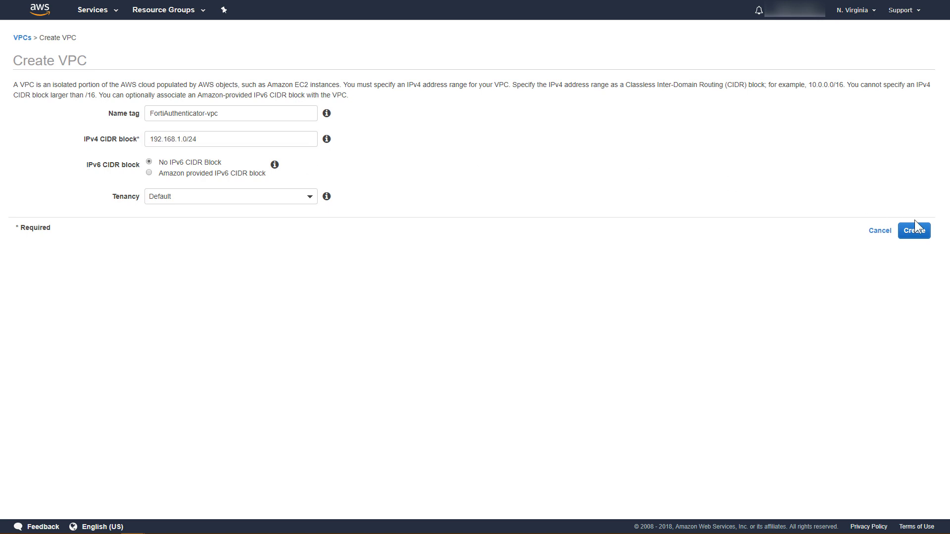
pyautogui.click(914, 231)
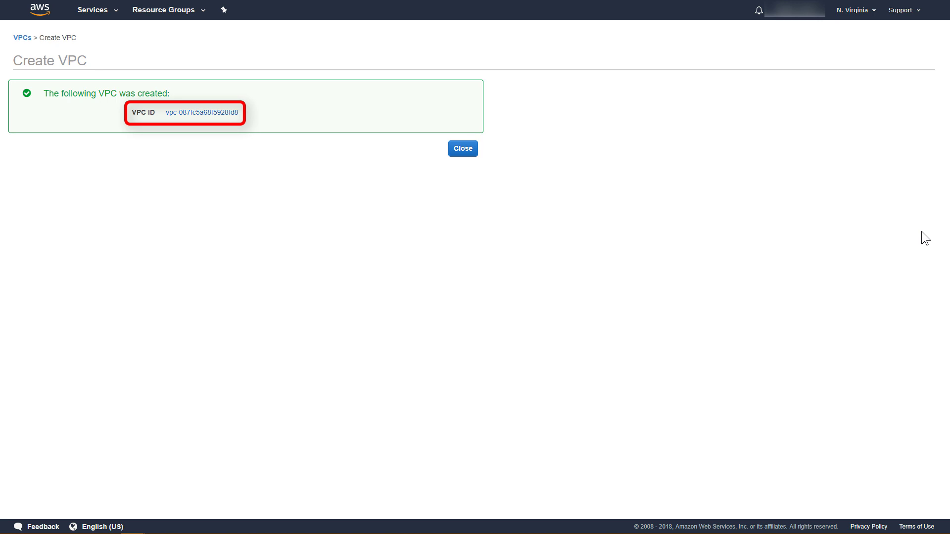
pyautogui.click(463, 148)
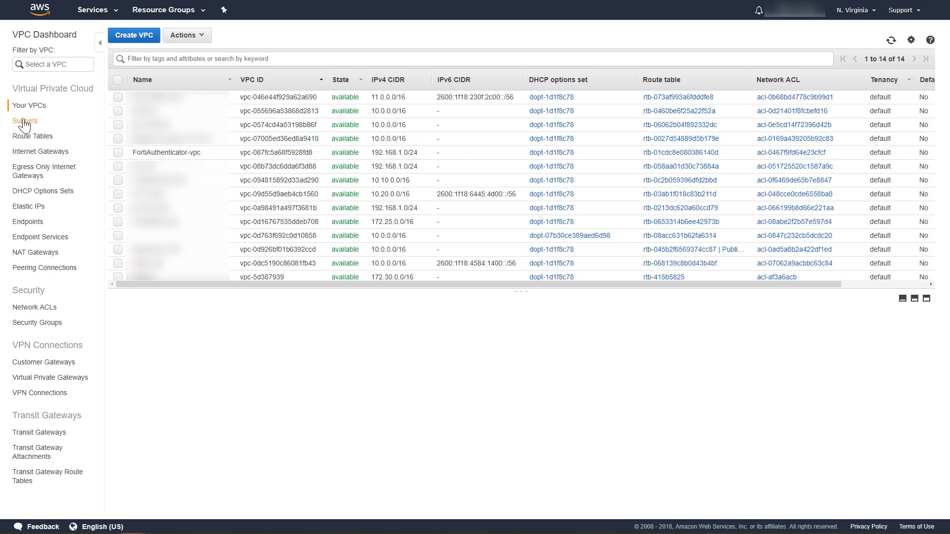
# Step: Create subnet FortiAuthenticator-subnet in FortiAuthenticator-vpc with CIDR 192.168.1.0/24
pyautogui.click(23, 121)
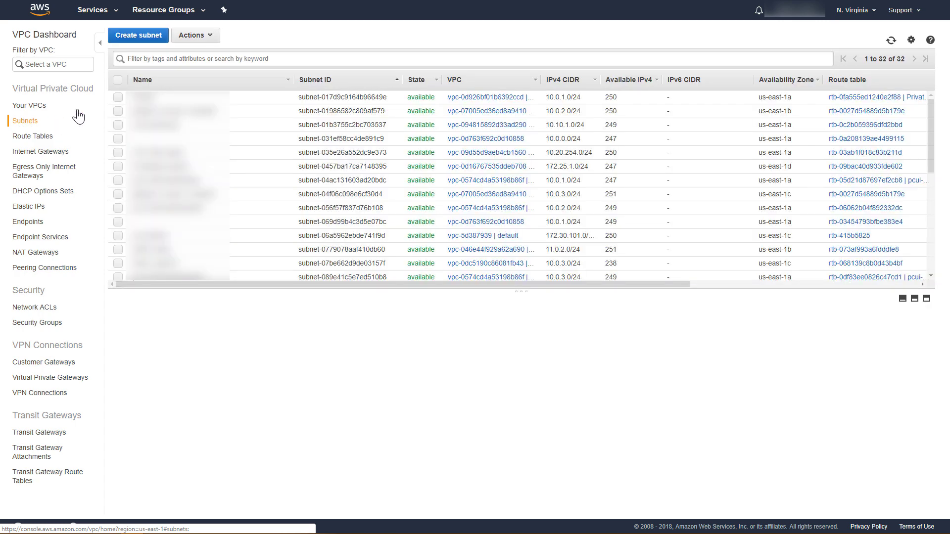
pyautogui.click(137, 35)
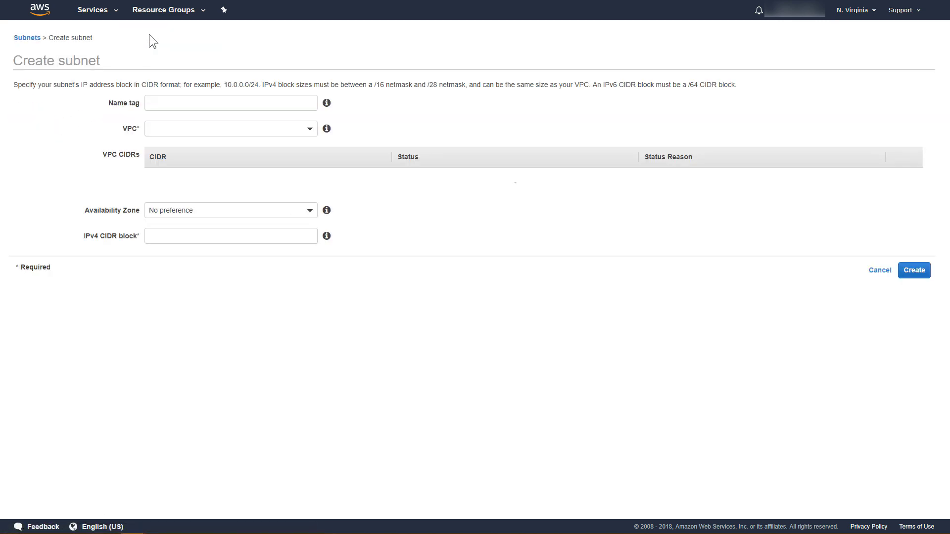
pyautogui.write('F')
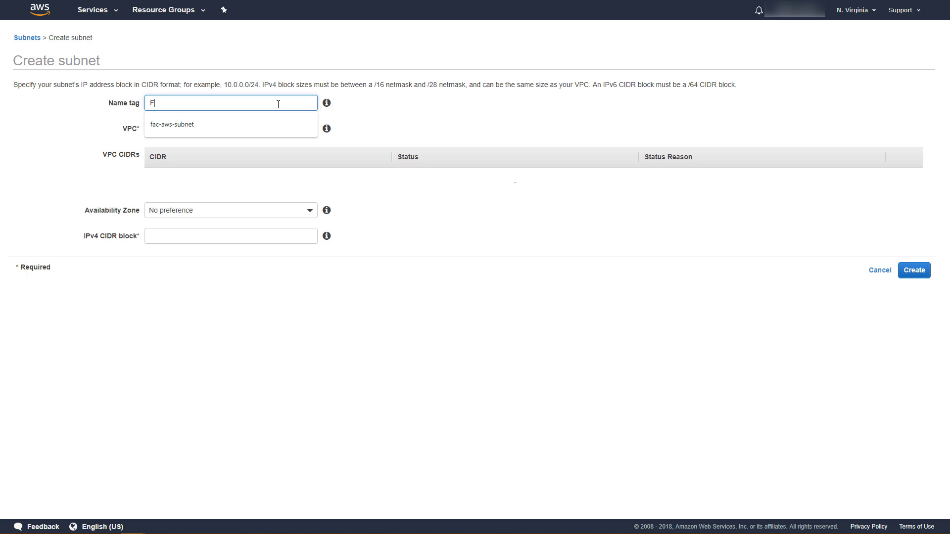
pyautogui.write('ortiAuthenticator-subnet')
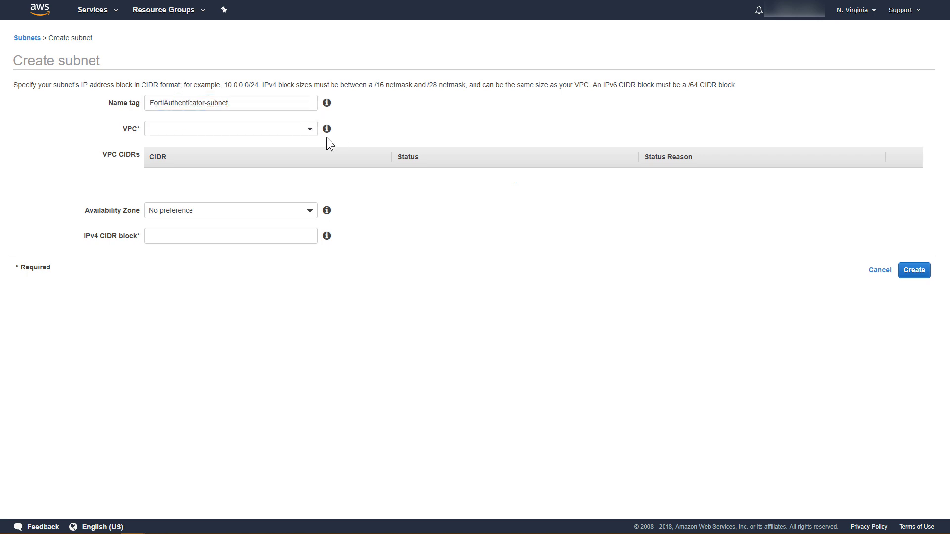
pyautogui.click(229, 128)
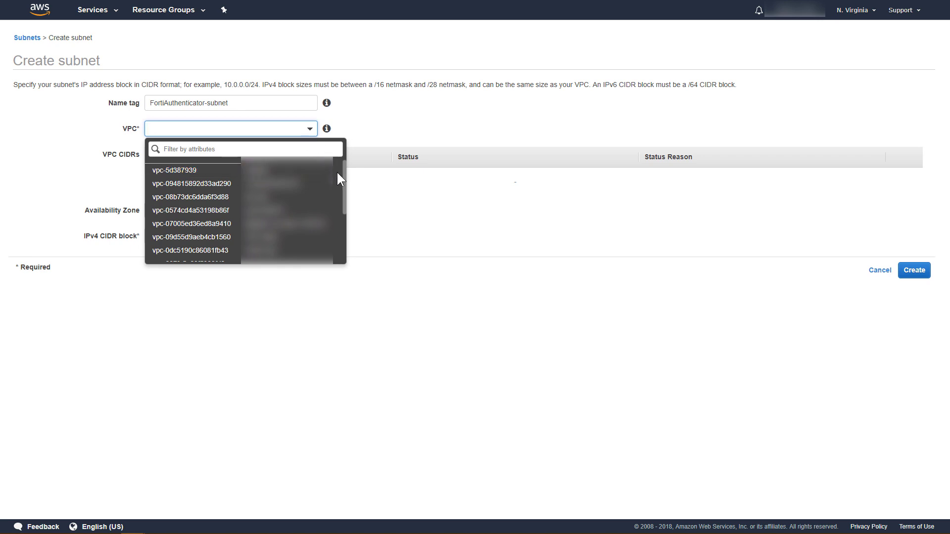
pyautogui.scroll(-3)
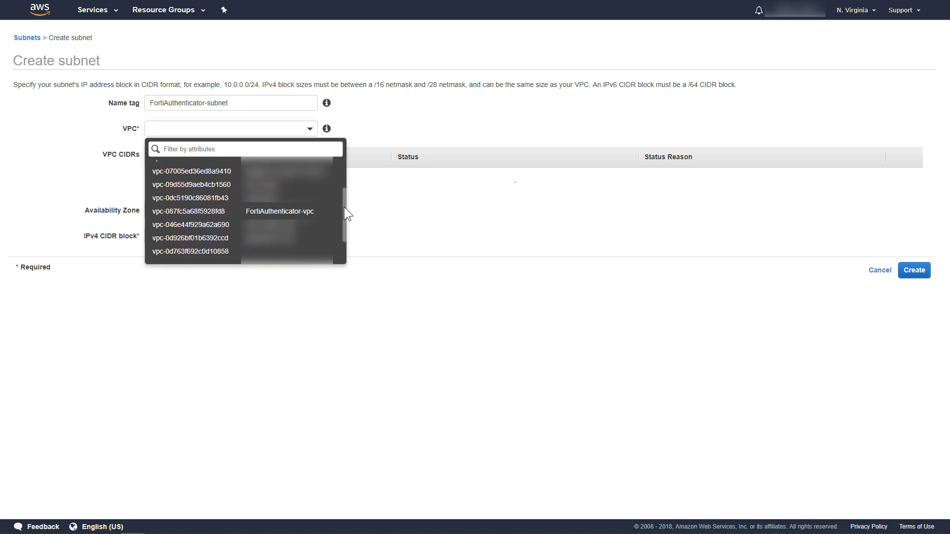
pyautogui.click(176, 211)
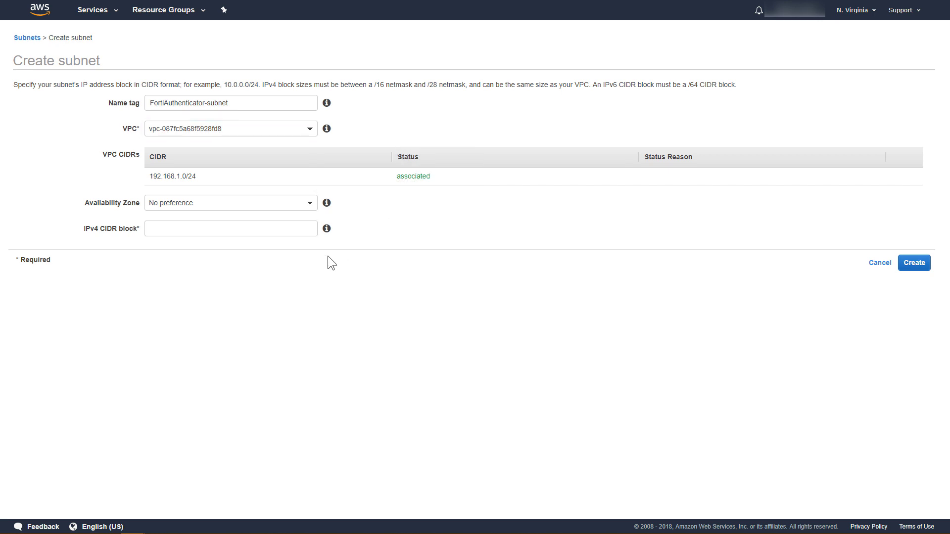
pyautogui.write('192.168.1.0/24')
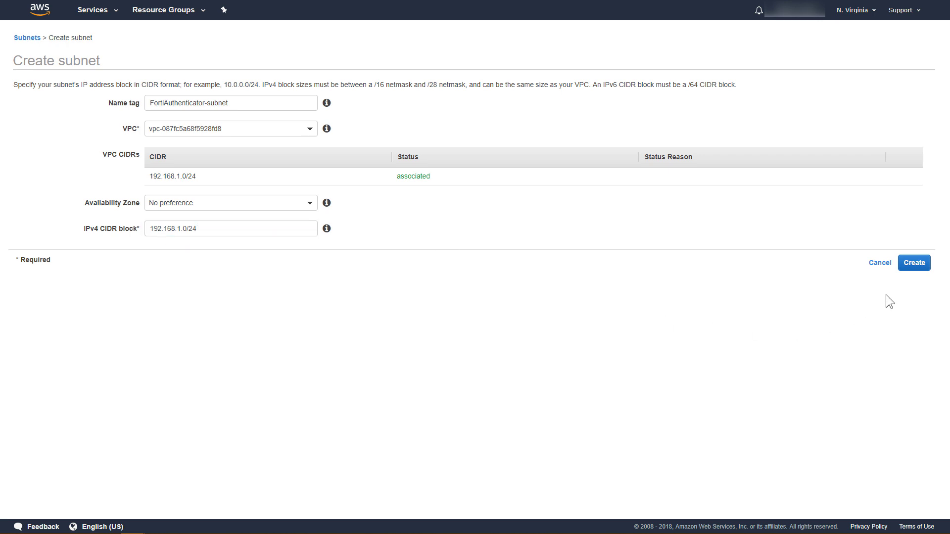
pyautogui.click(914, 263)
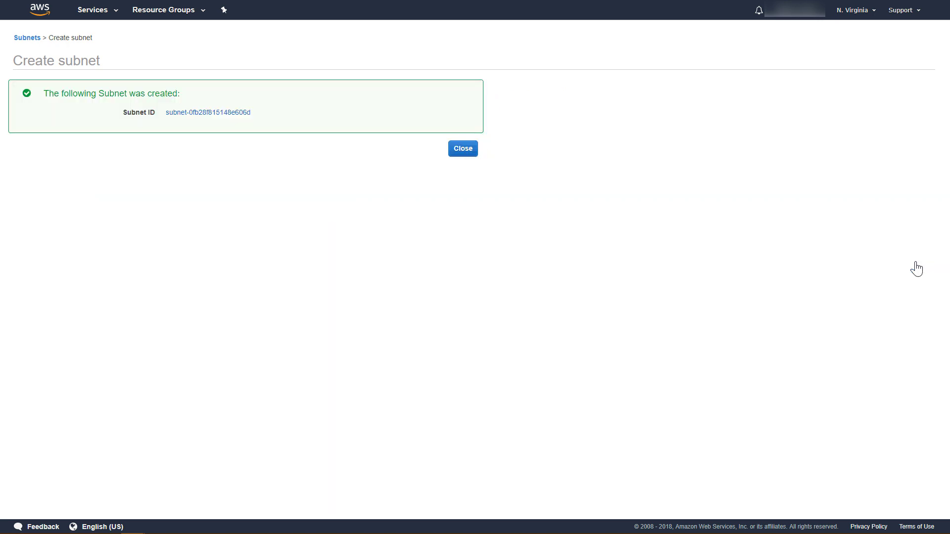
pyautogui.click(463, 149)
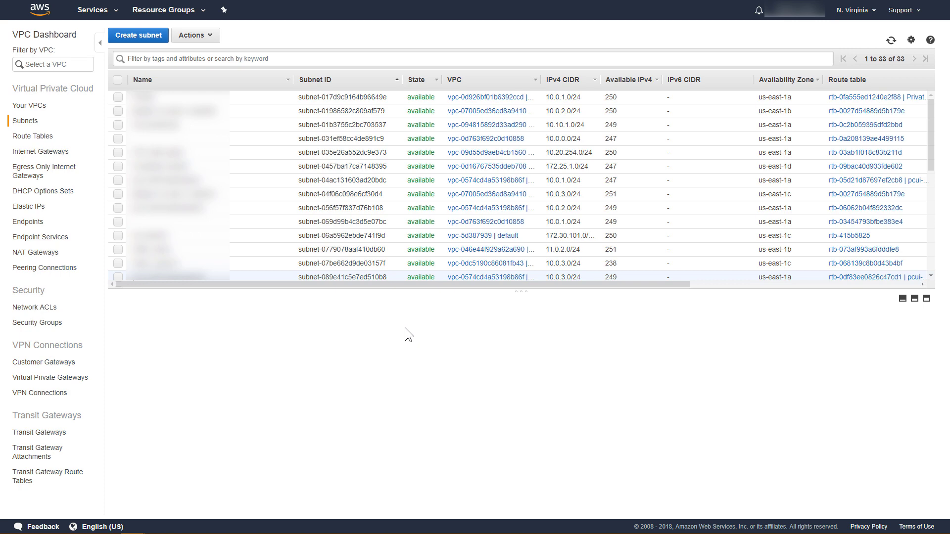
# Step: Enable auto-assign public IPv4 addresses on FortiAuthenticator-subnet and save the setting
pyautogui.scroll(-3)
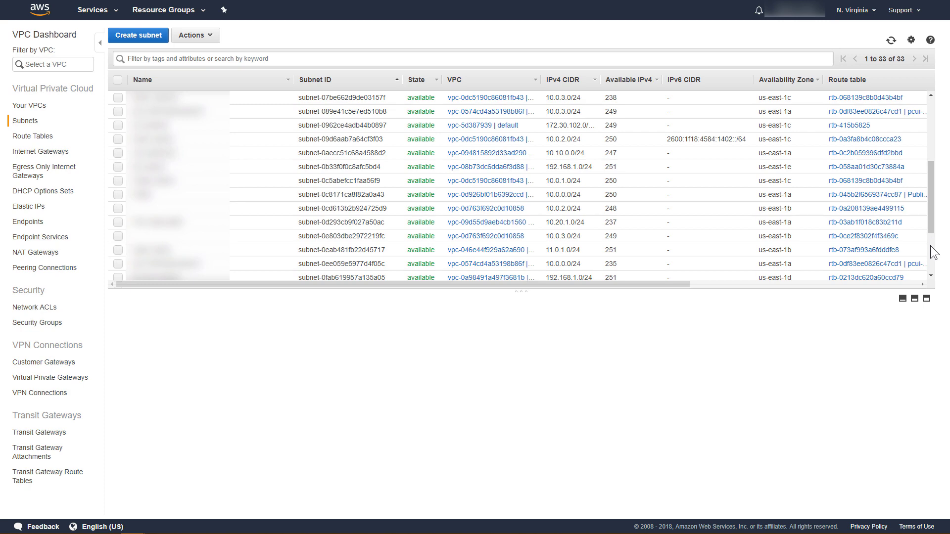
pyautogui.scroll(-3)
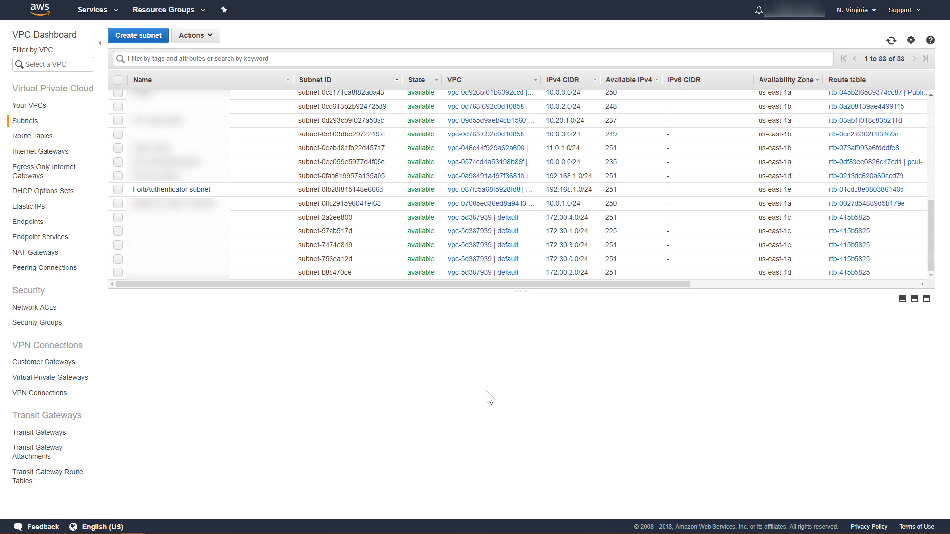
pyautogui.click(118, 189)
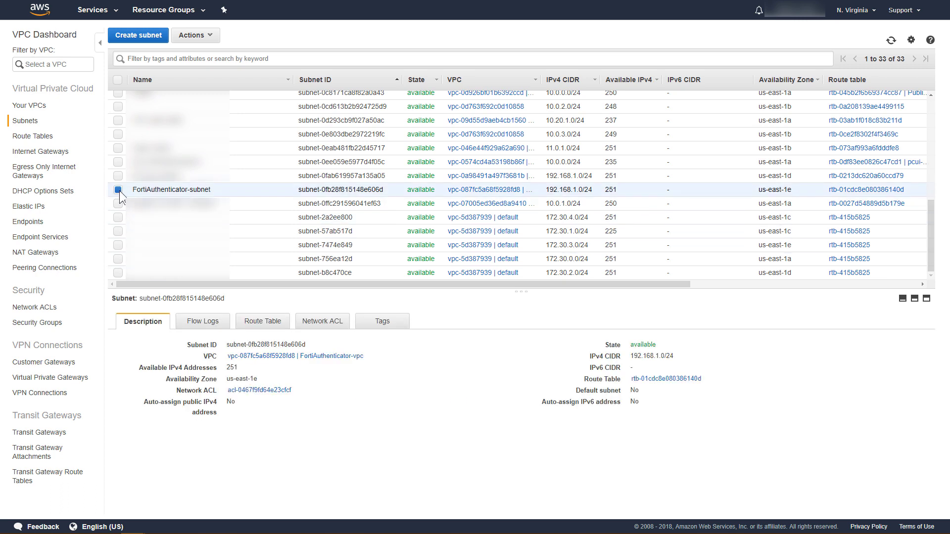
pyautogui.click(196, 36)
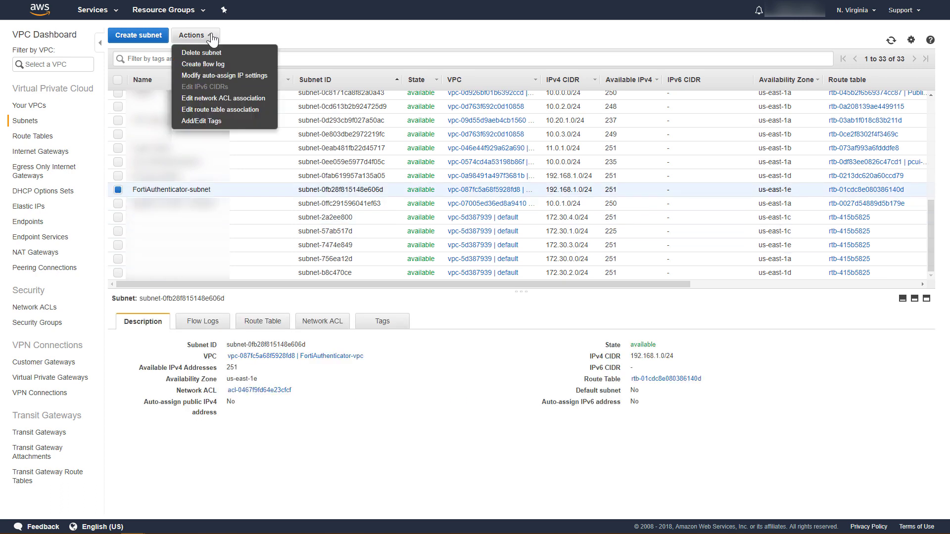
pyautogui.click(224, 75)
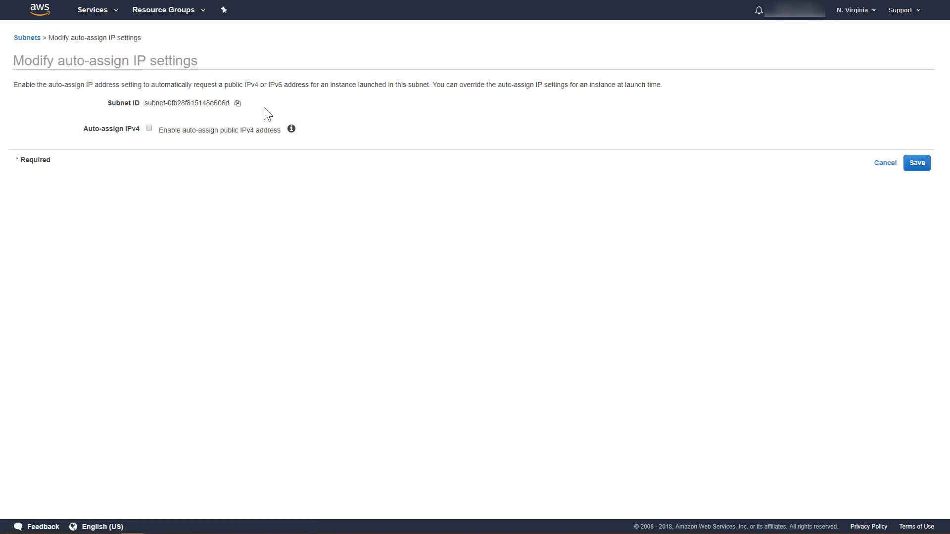
pyautogui.click(148, 128)
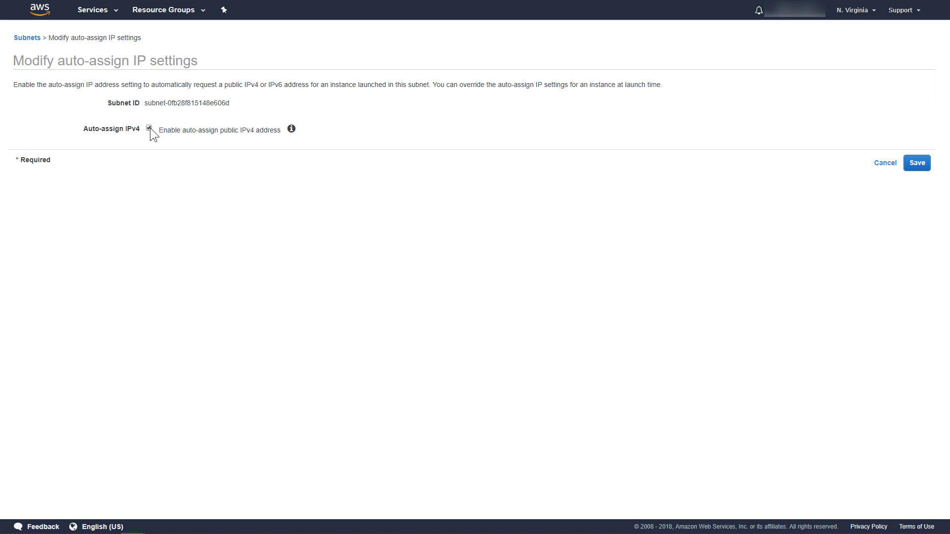
pyautogui.click(916, 162)
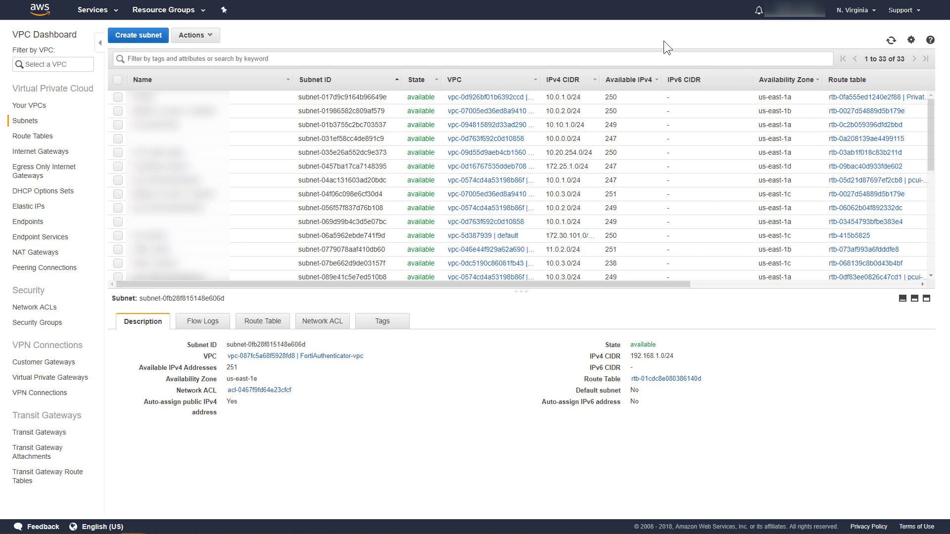
pyautogui.moveTo(50, 155)
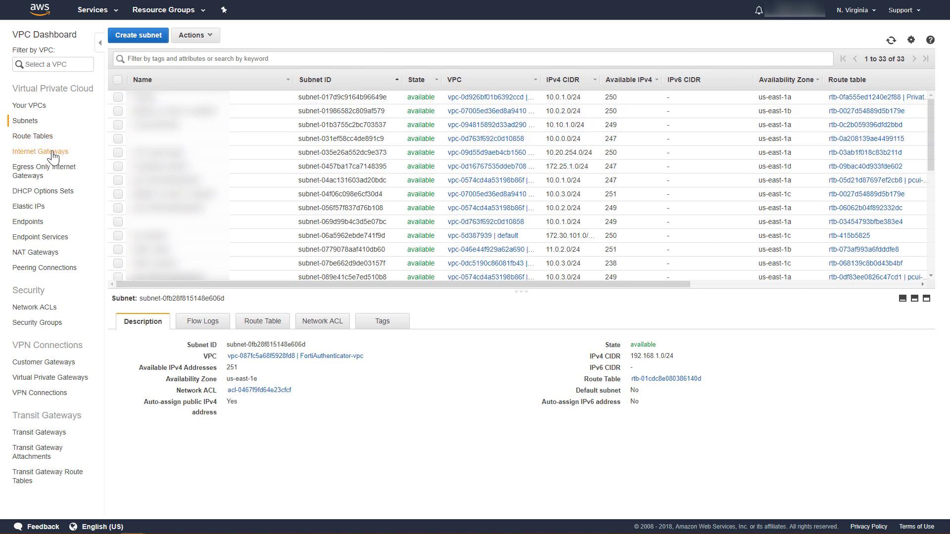
# Step: Create an internet gateway named FortiAuthenticator-gateway from the Internet Gateways list
pyautogui.click(40, 151)
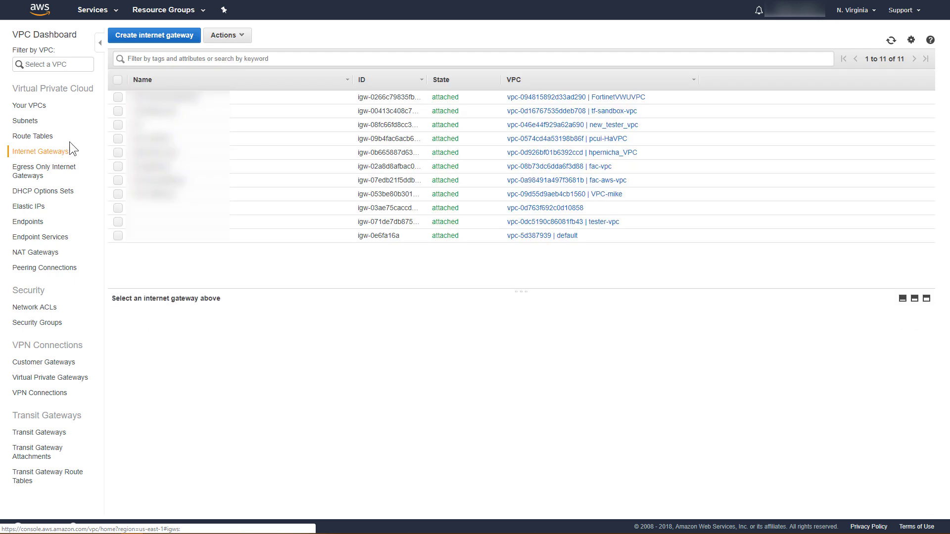
pyautogui.click(154, 36)
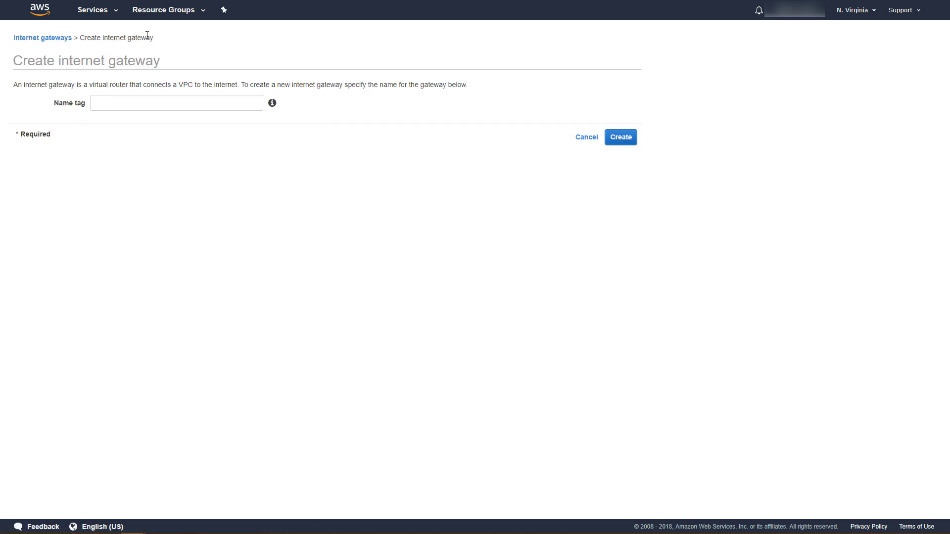
pyautogui.click(176, 102)
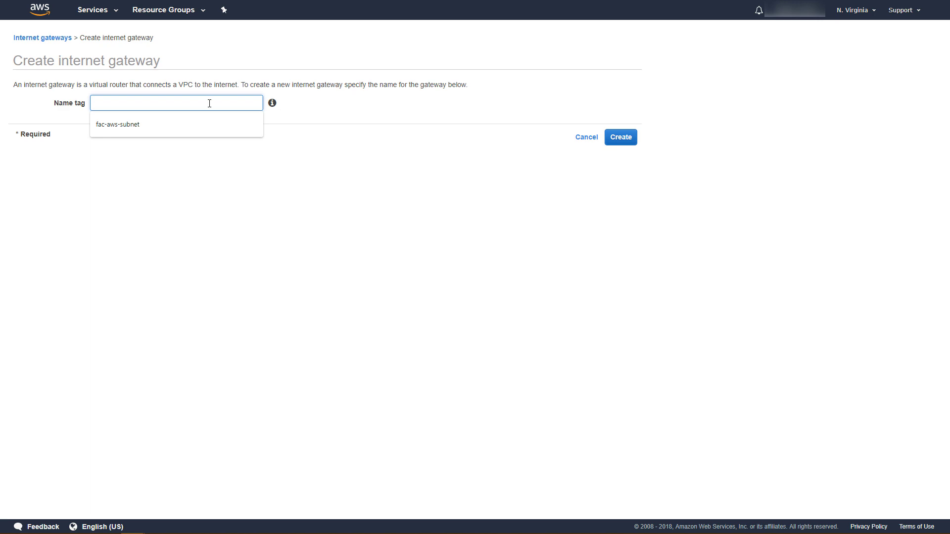
pyautogui.write('FortiAuthenticator-gat')
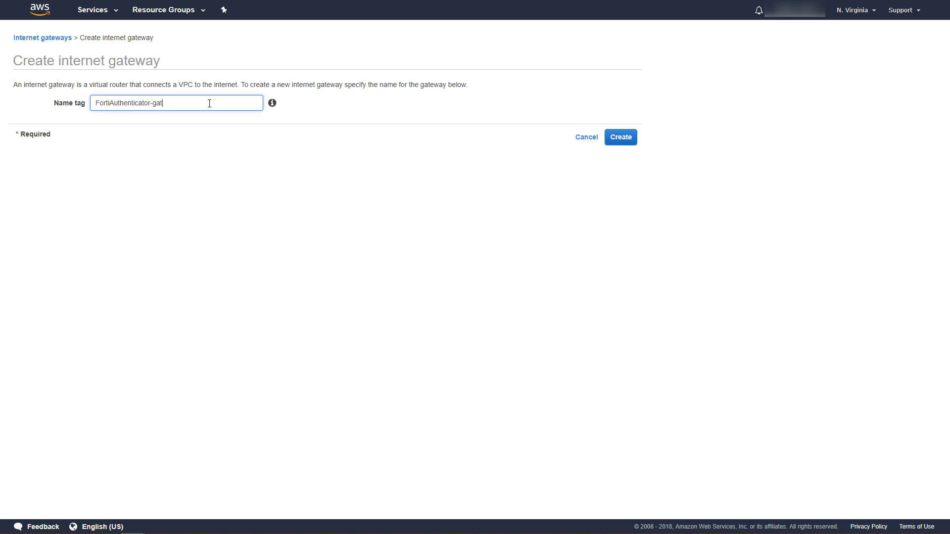
pyautogui.write('eway')
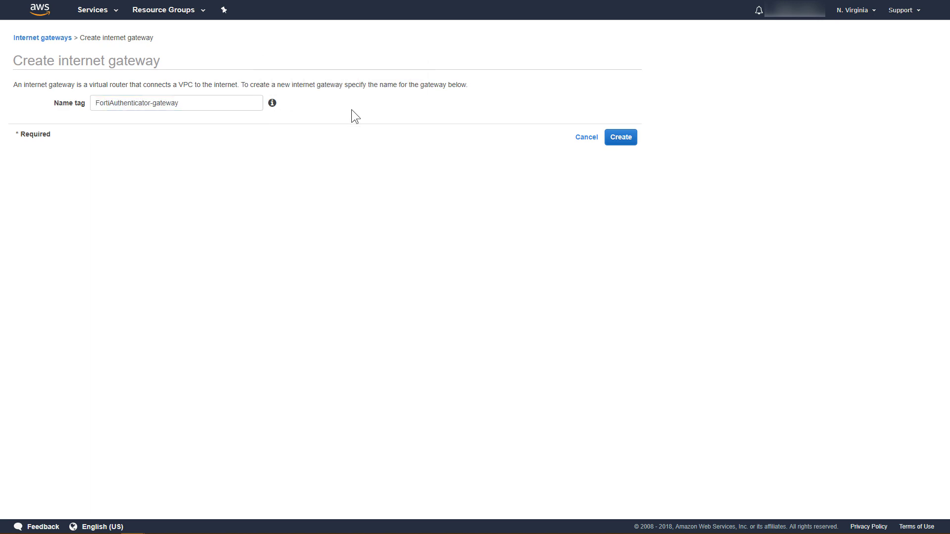
pyautogui.click(620, 136)
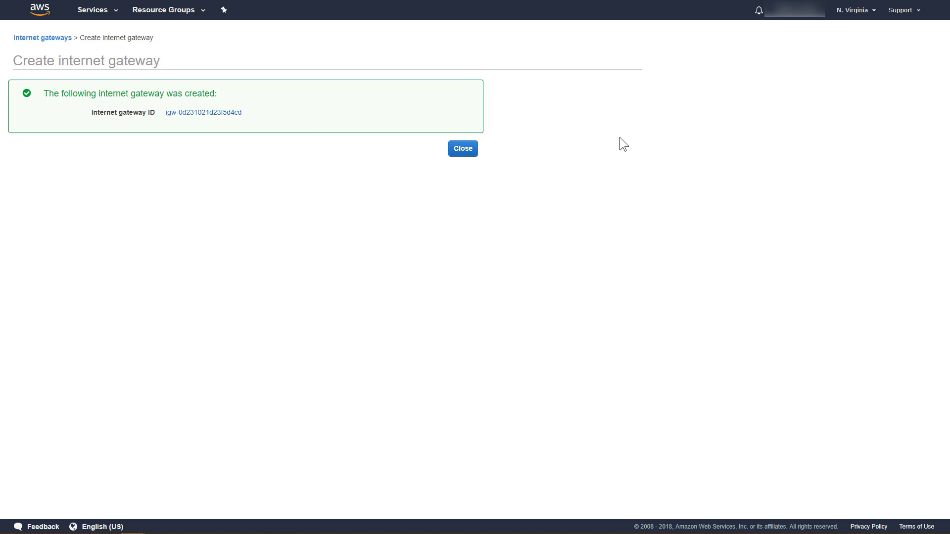
pyautogui.click(463, 149)
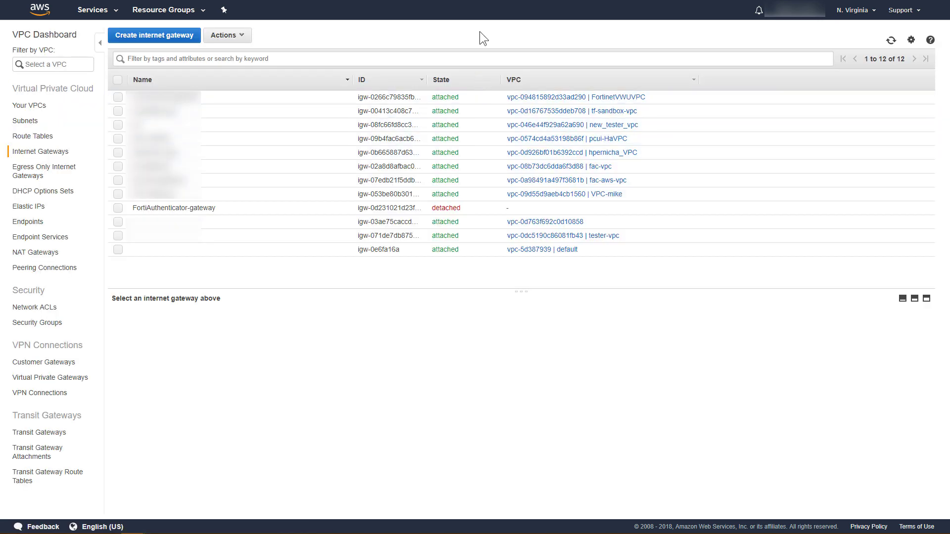
# Step: Attach FortiAuthenticator-gateway to FortiAuthenticator-vpc via Actions > Attach to VPC
pyautogui.click(118, 207)
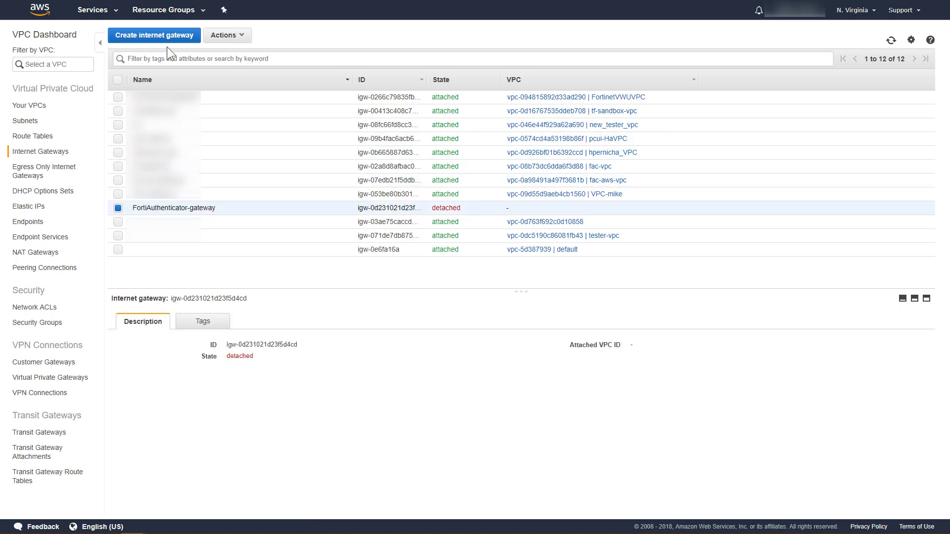
pyautogui.click(226, 35)
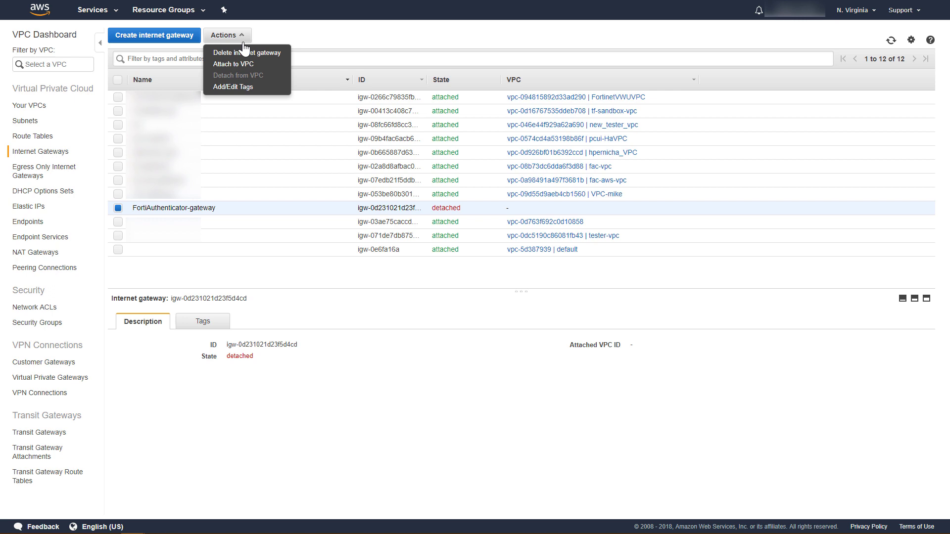
pyautogui.click(229, 63)
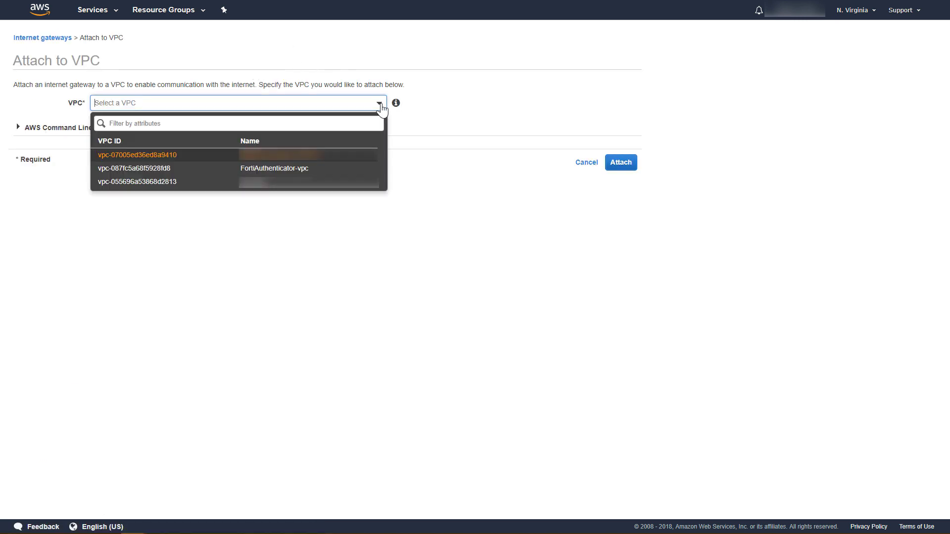
pyautogui.moveTo(354, 175)
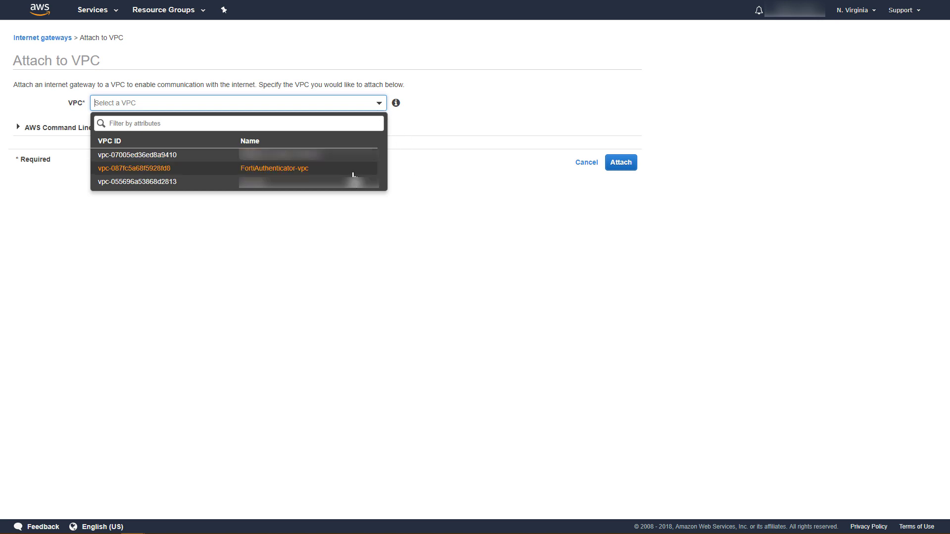
pyautogui.click(135, 169)
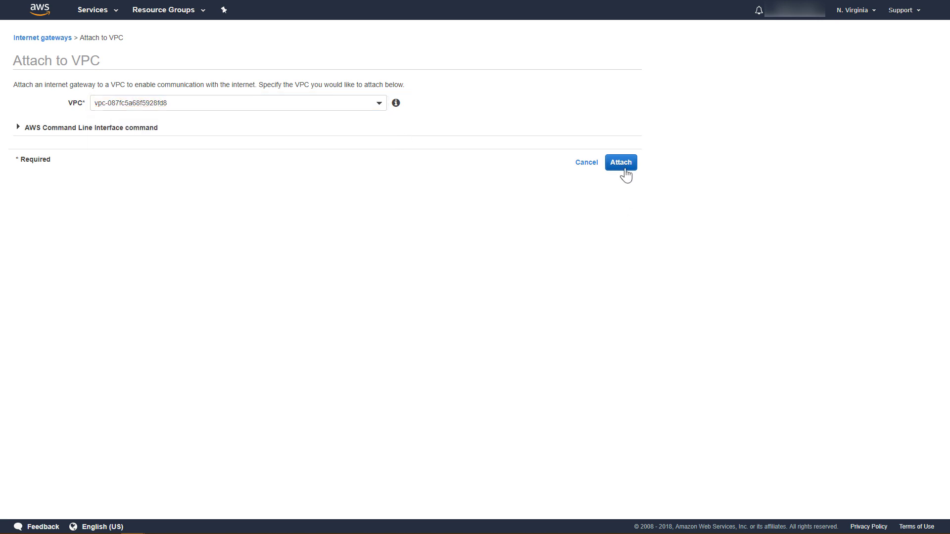
pyautogui.click(621, 162)
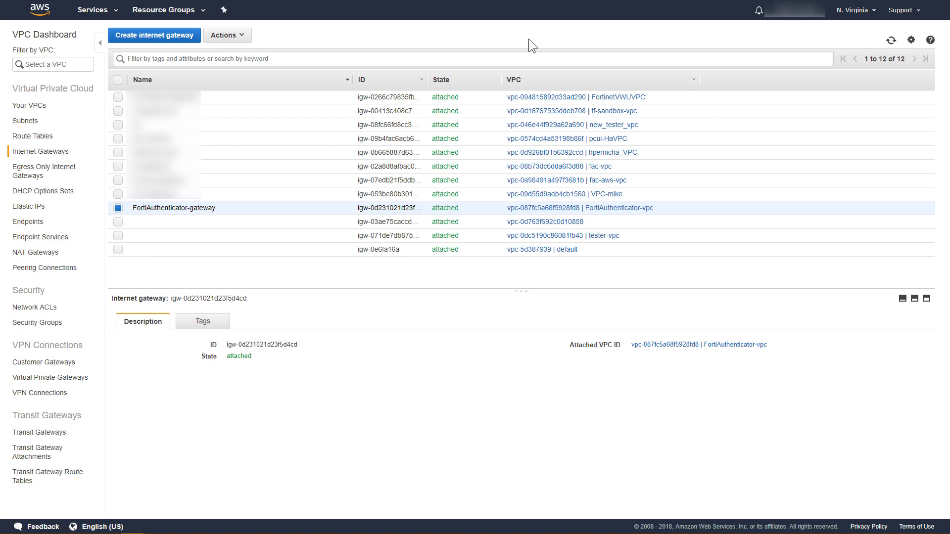
pyautogui.click(32, 136)
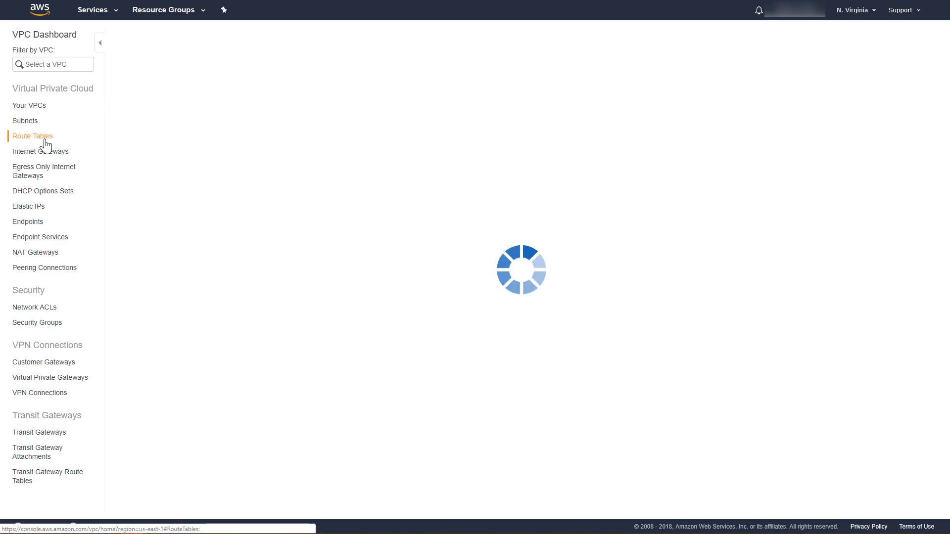
# Step: Select the FortiAuthenticator-vpc route table and begin editing its routes
pyautogui.click(31, 135)
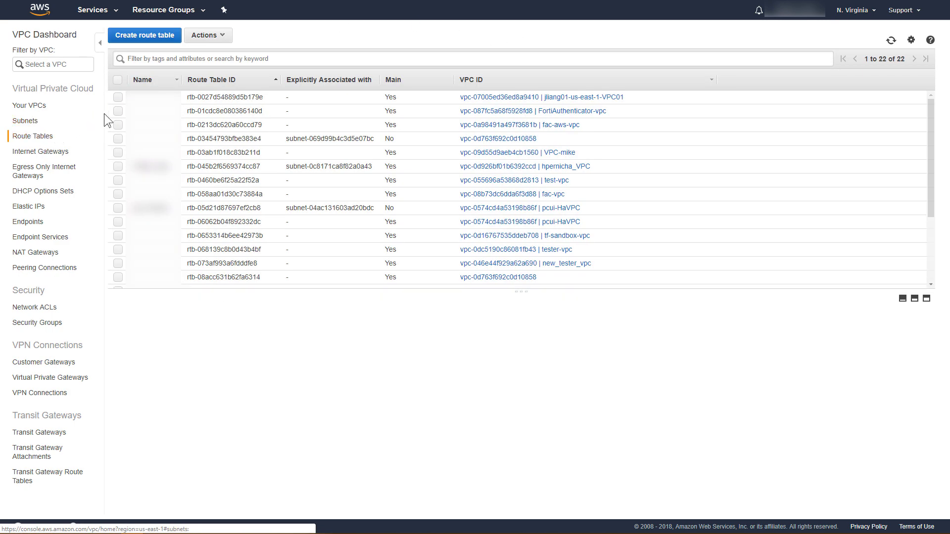
pyautogui.click(117, 111)
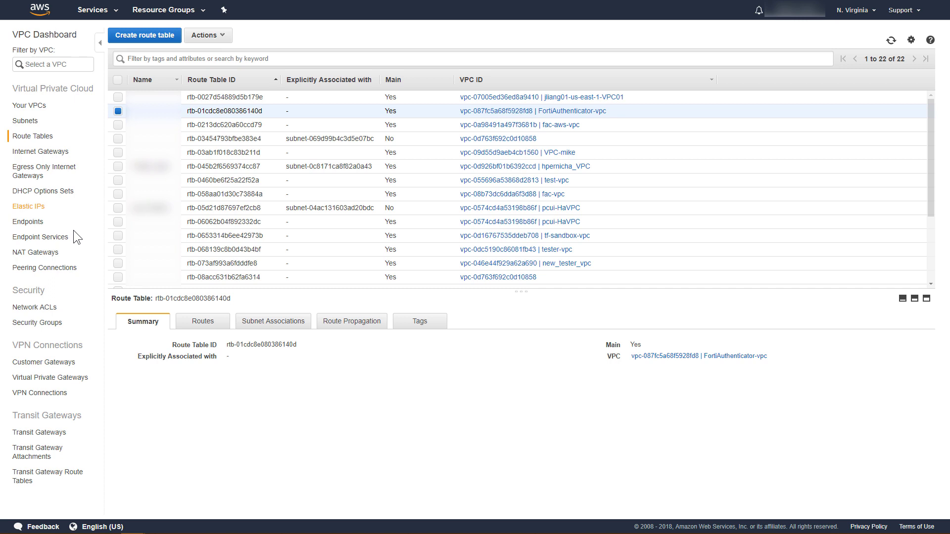
pyautogui.click(202, 320)
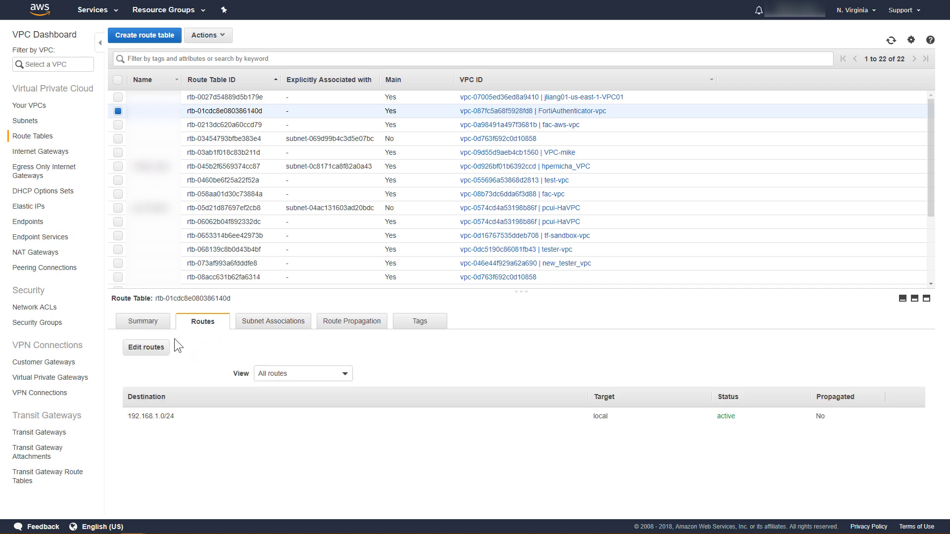
pyautogui.click(145, 347)
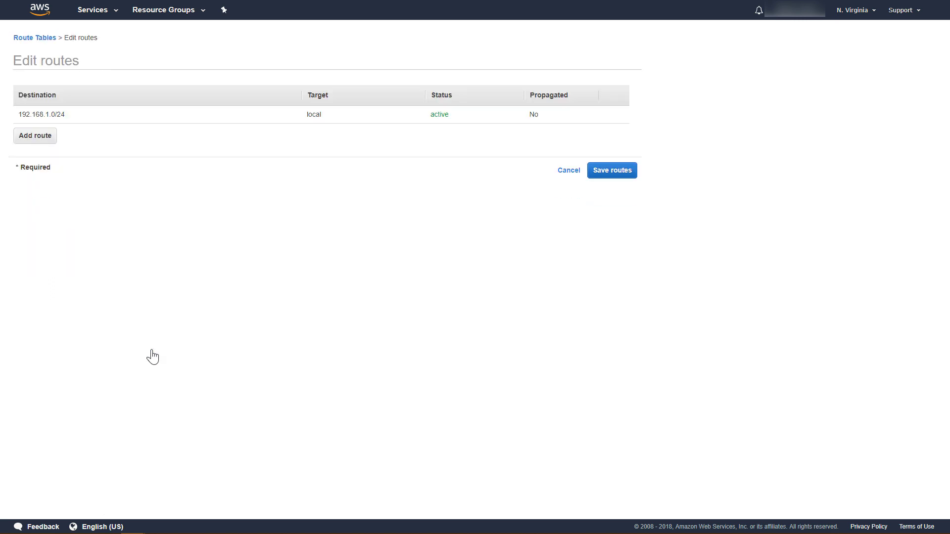
# Step: Add a 0.0.0.0/0 route targeting internet gateway igw-0d231021d23f5d4cd and save the routes
pyautogui.click(34, 136)
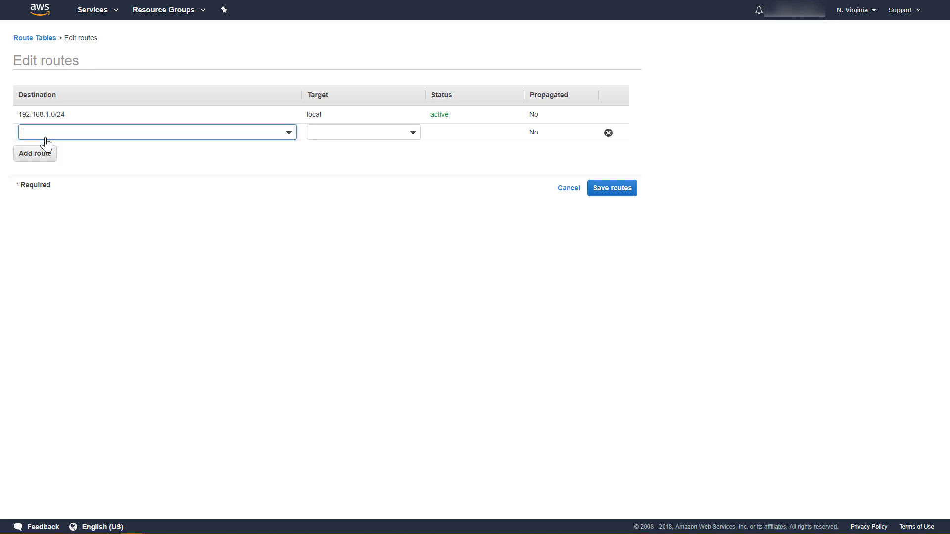
pyautogui.write('0.0.0.0/0')
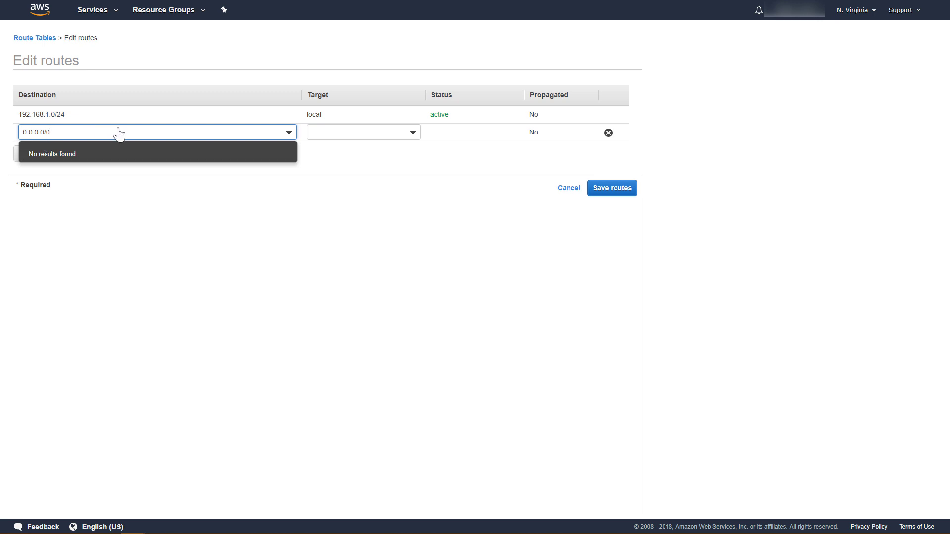
pyautogui.click(320, 159)
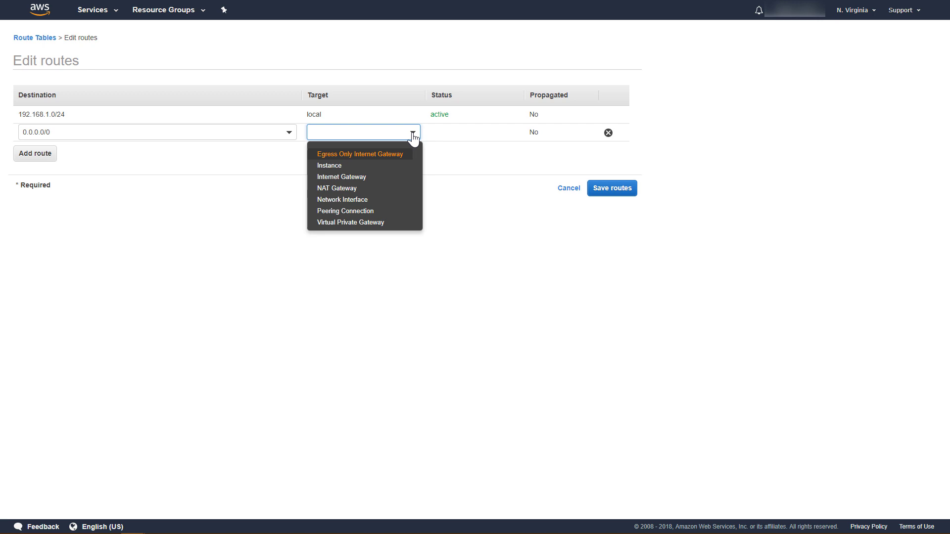
pyautogui.write('igw-')
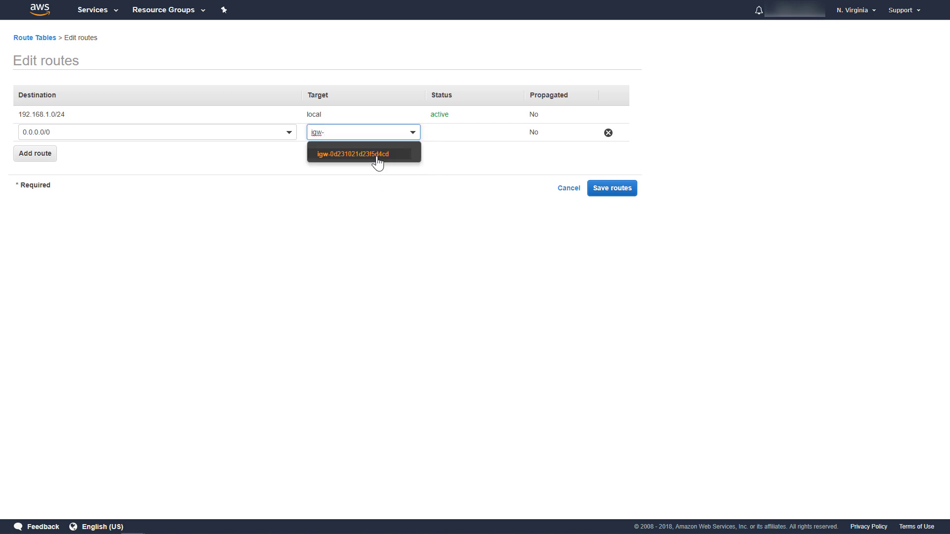
pyautogui.click(352, 154)
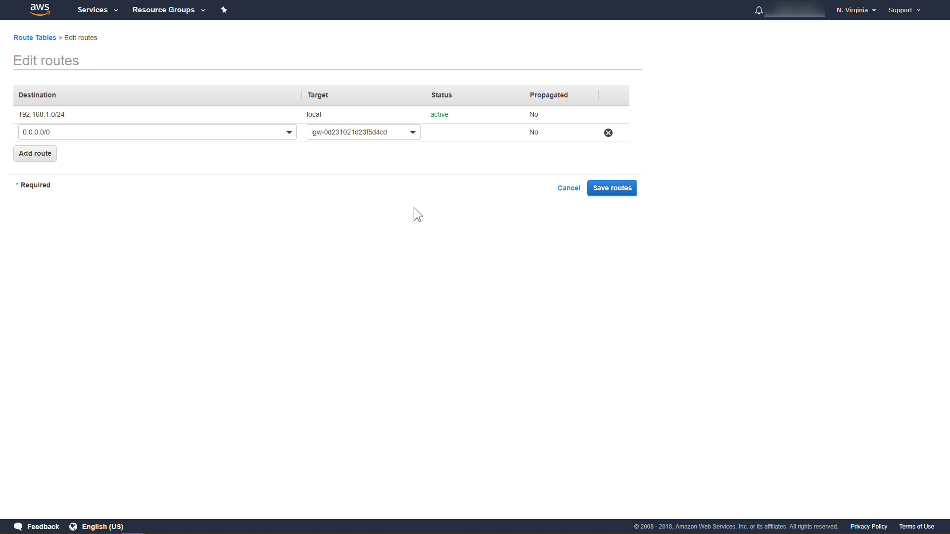
pyautogui.click(612, 188)
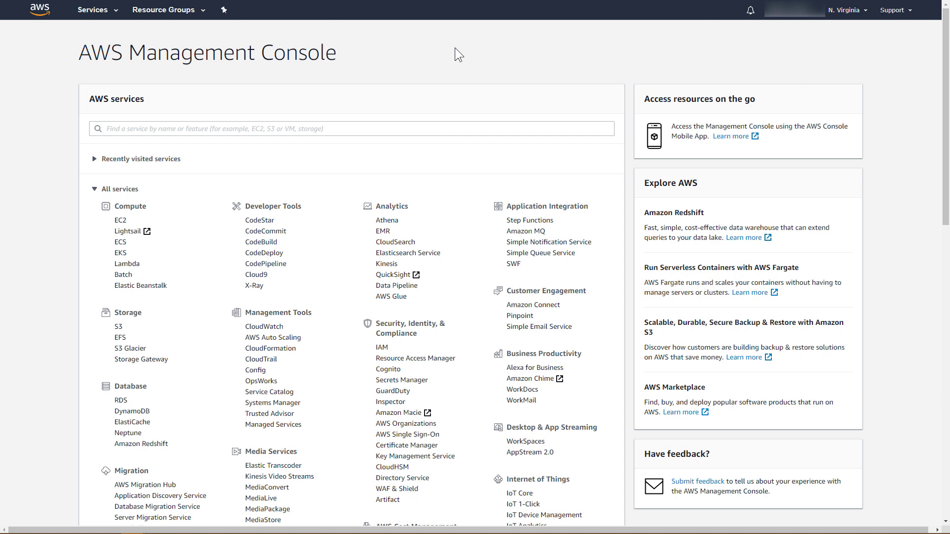
pyautogui.moveTo(558, 125)
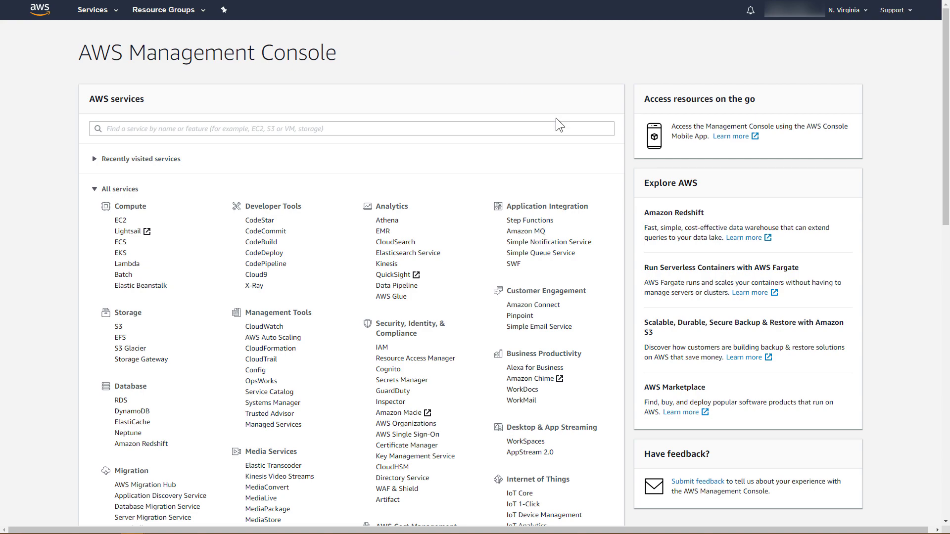
# Step: Search AWS Marketplace for fortiauthenticator and continue to subscribe to Fortinet FortiAuthenticator (BYOL)
pyautogui.click(684, 411)
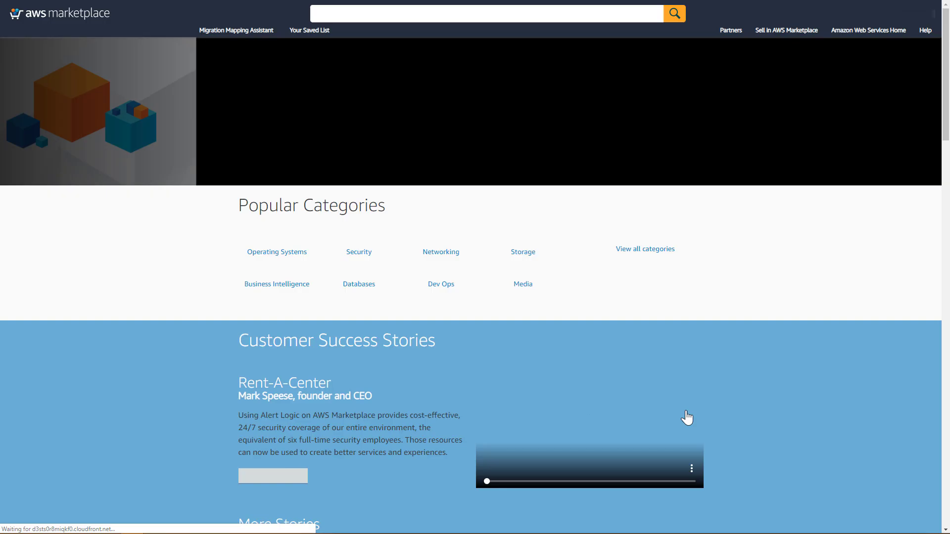
pyautogui.write('fortiauthen')
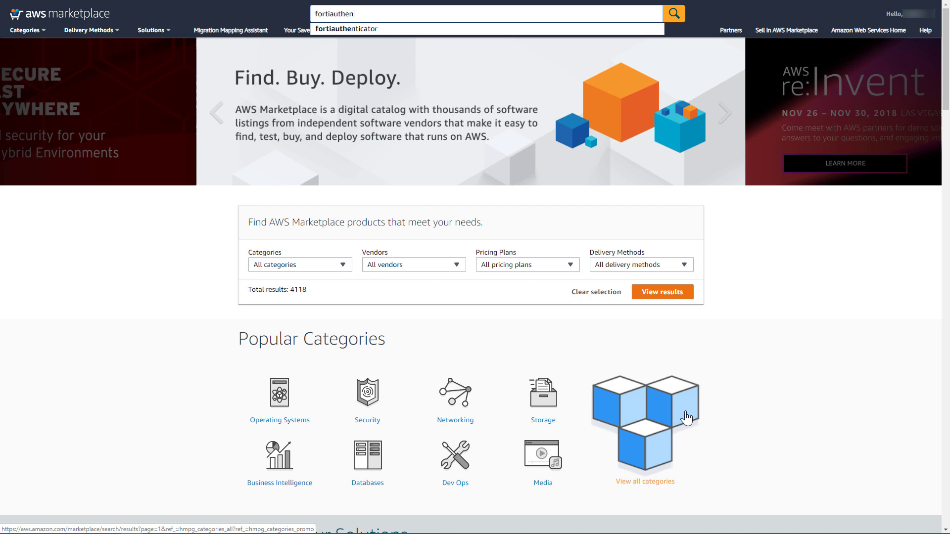
pyautogui.click(676, 14)
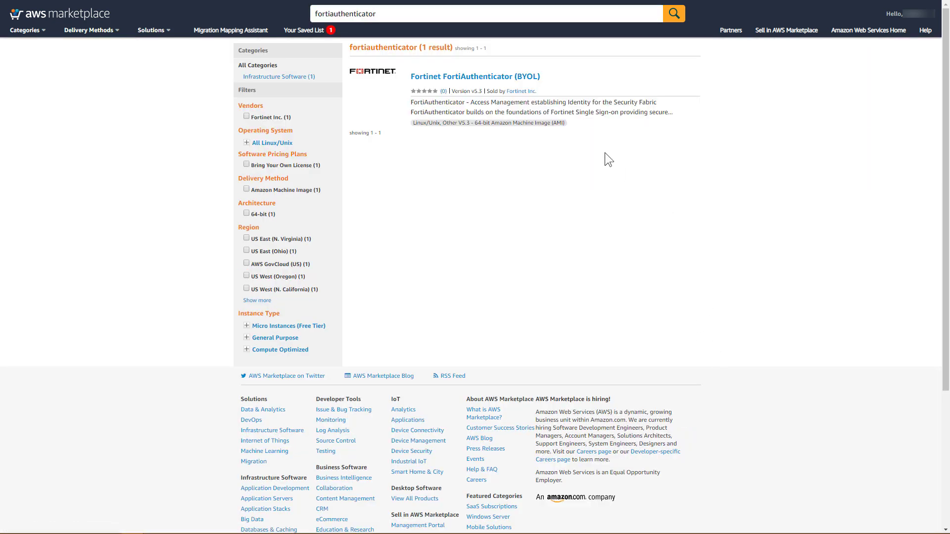
pyautogui.click(461, 77)
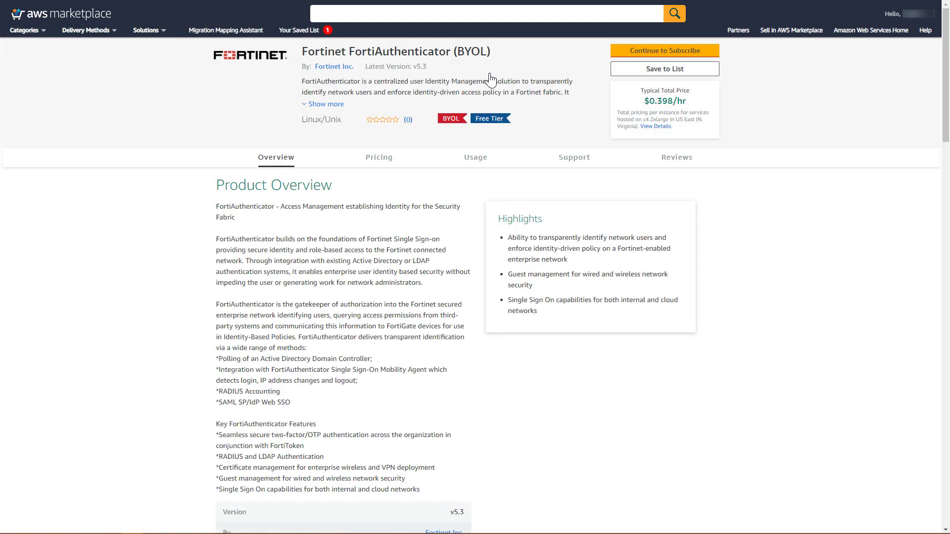
pyautogui.moveTo(673, 53)
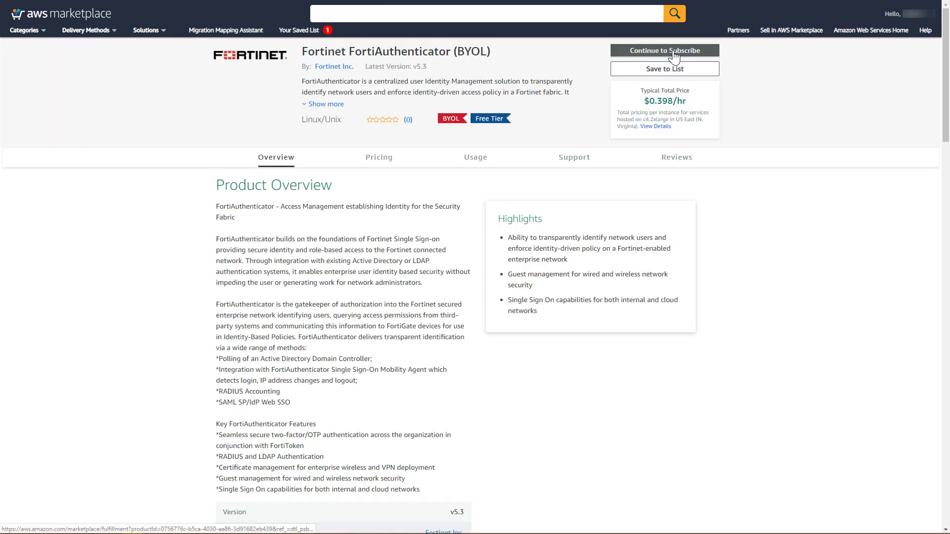
pyautogui.click(664, 50)
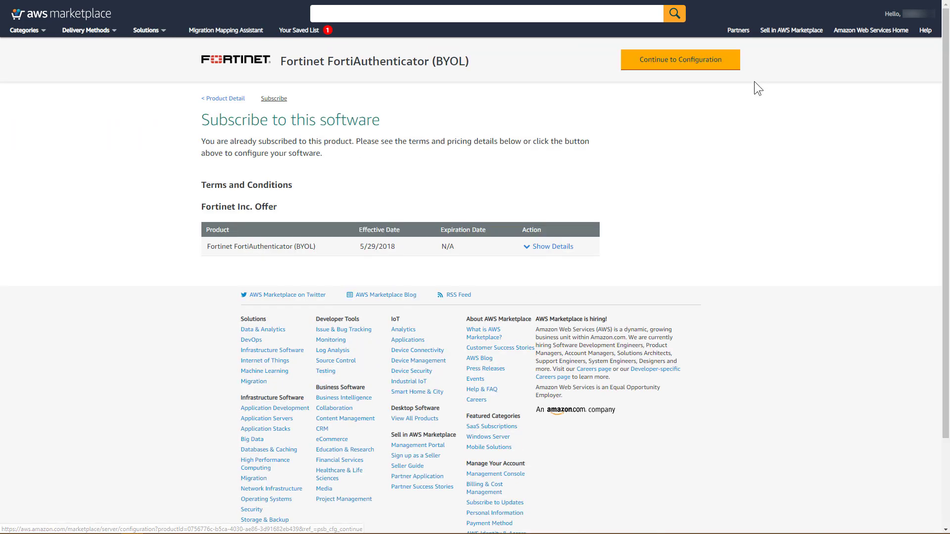
pyautogui.moveTo(698, 65)
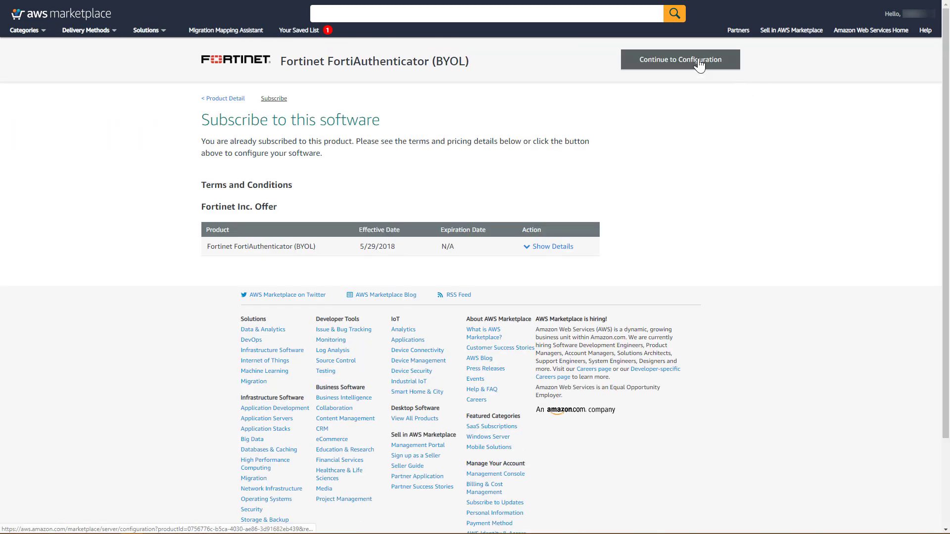
# Step: Continue through configuration with 64-bit AMI, v5.3, US East defaults to the launch step
pyautogui.click(680, 60)
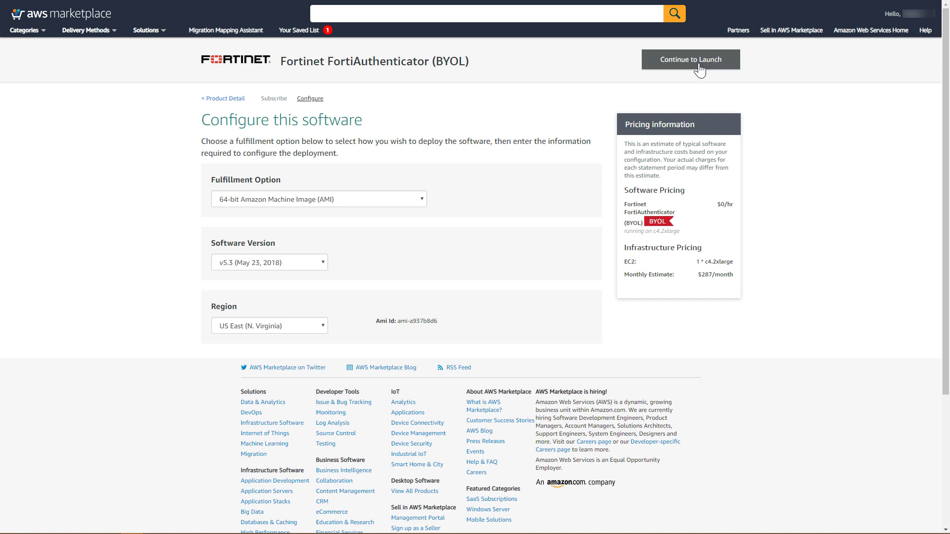
pyautogui.moveTo(700, 65)
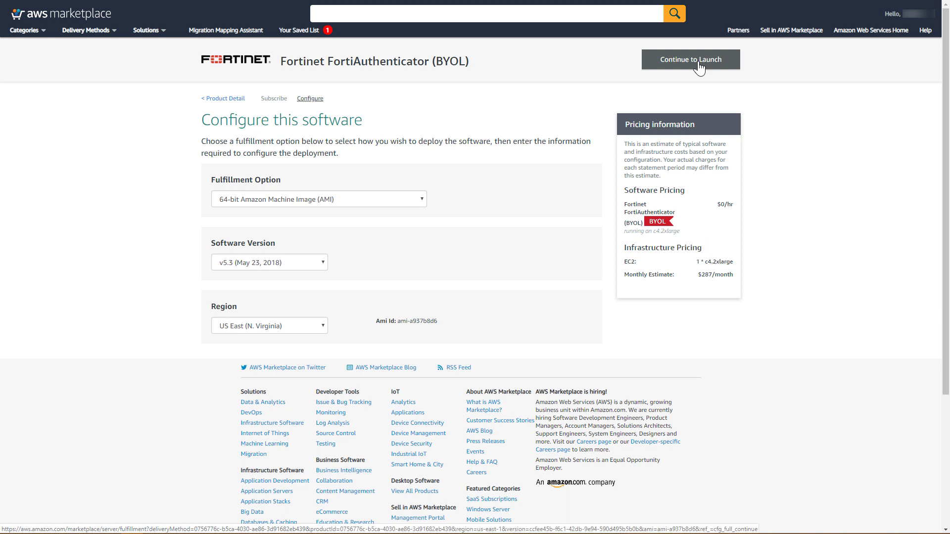
pyautogui.click(690, 60)
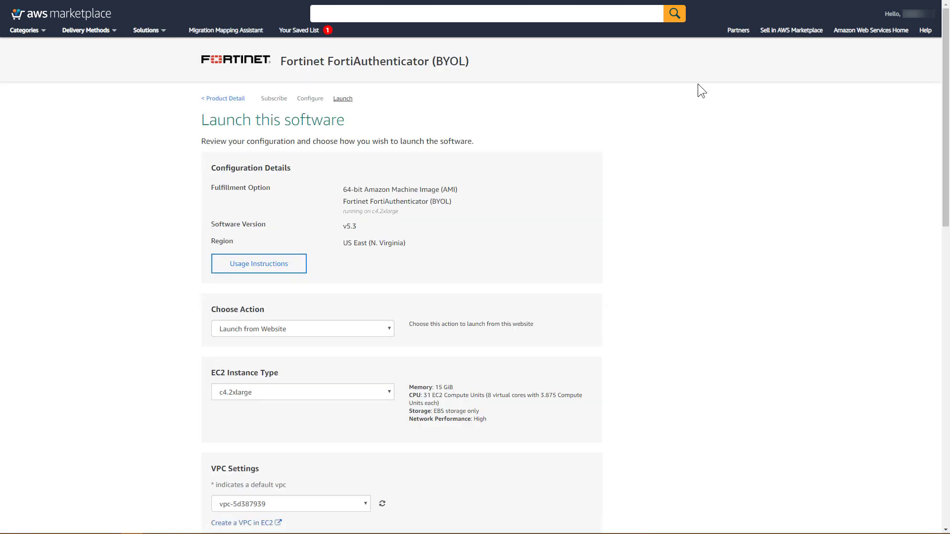
# Step: Choose t2.micro as the EC2 instance type for the FortiAuthenticator launch
pyautogui.scroll(-3)
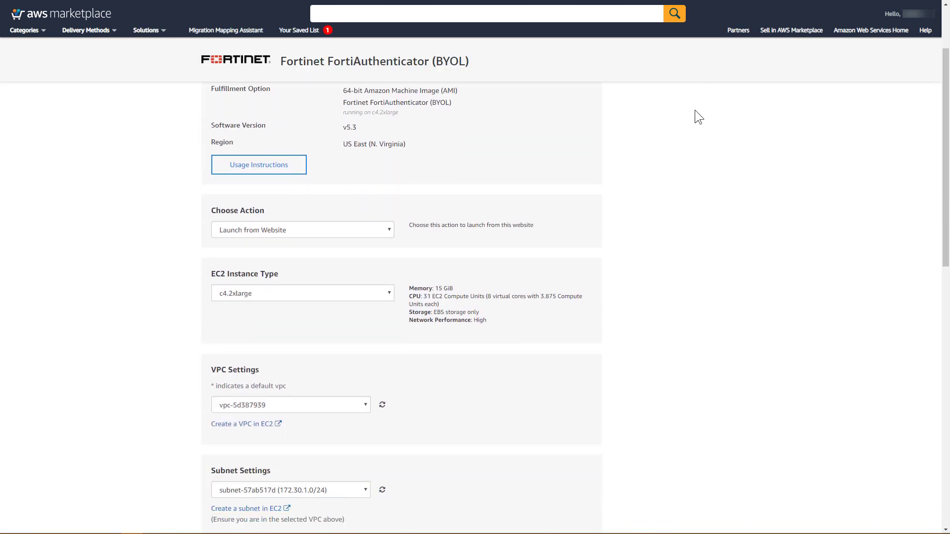
pyautogui.scroll(-3)
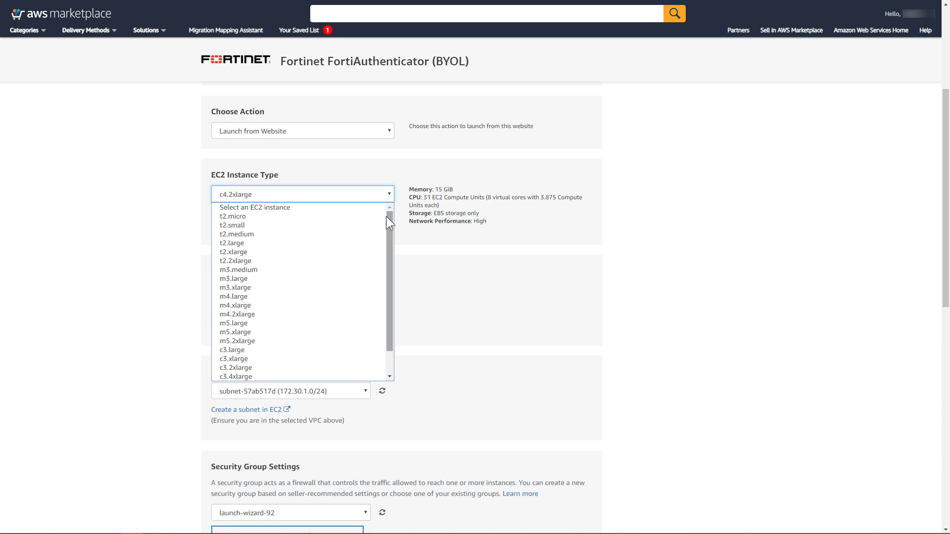
pyautogui.click(232, 216)
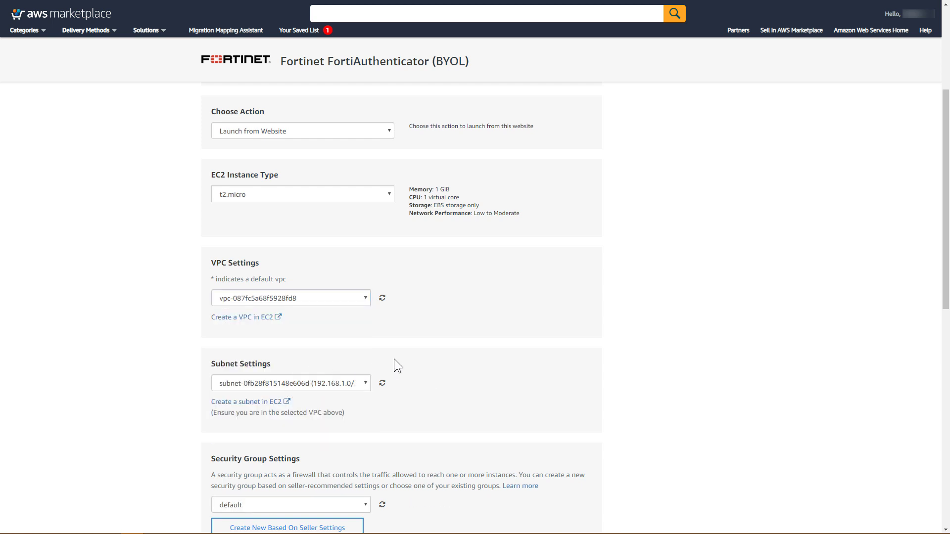
pyautogui.moveTo(469, 360)
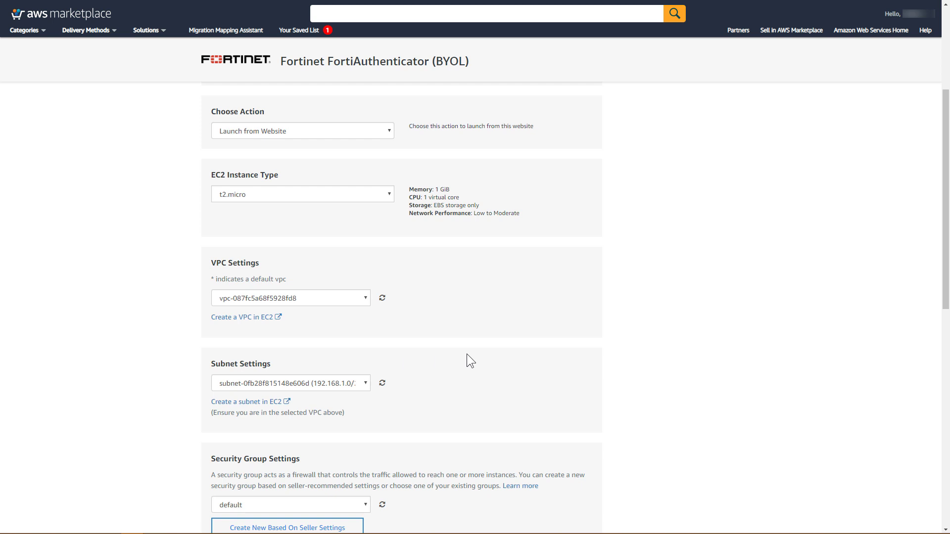
pyautogui.scroll(-3)
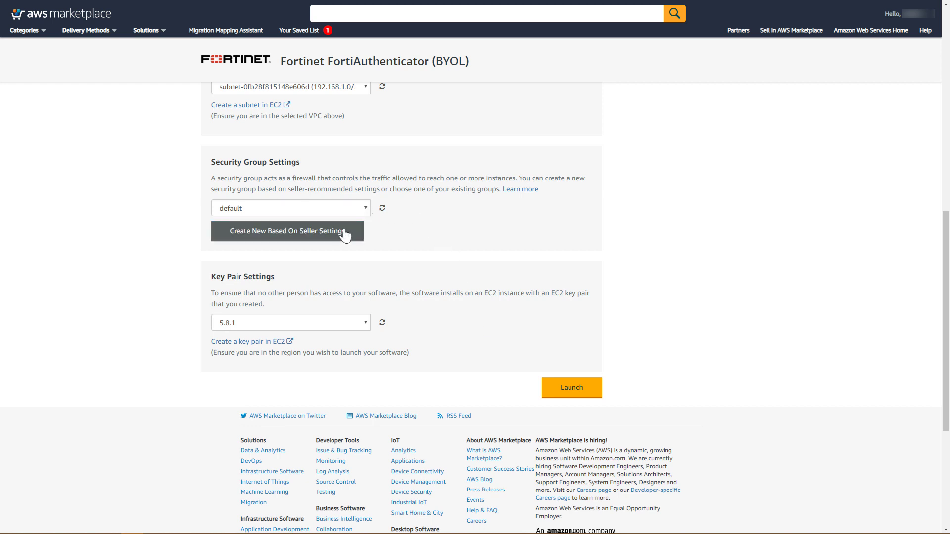
# Step: Create seller-based security group FortiAuthenticator-security-group described as 'FortiAuthenticator security group'
pyautogui.click(287, 232)
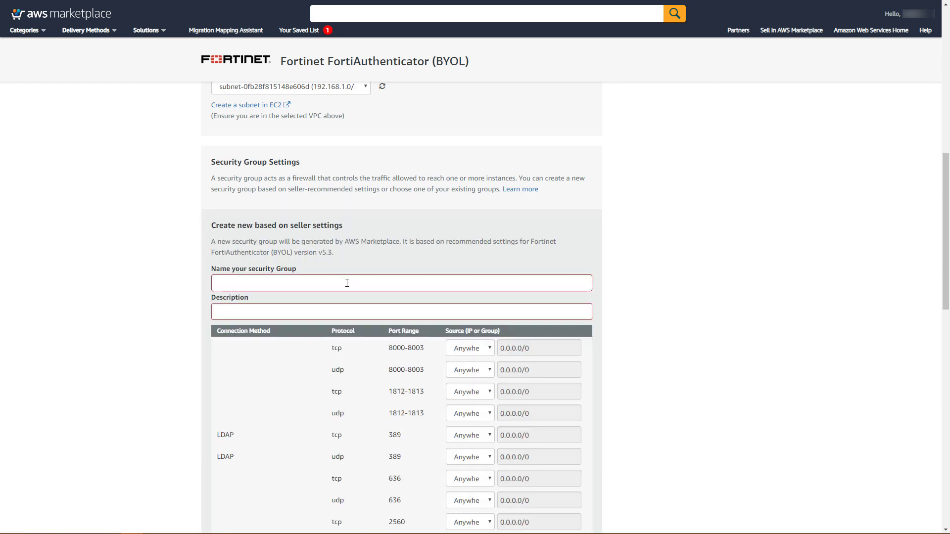
pyautogui.write('FortiAuthenticator-security')
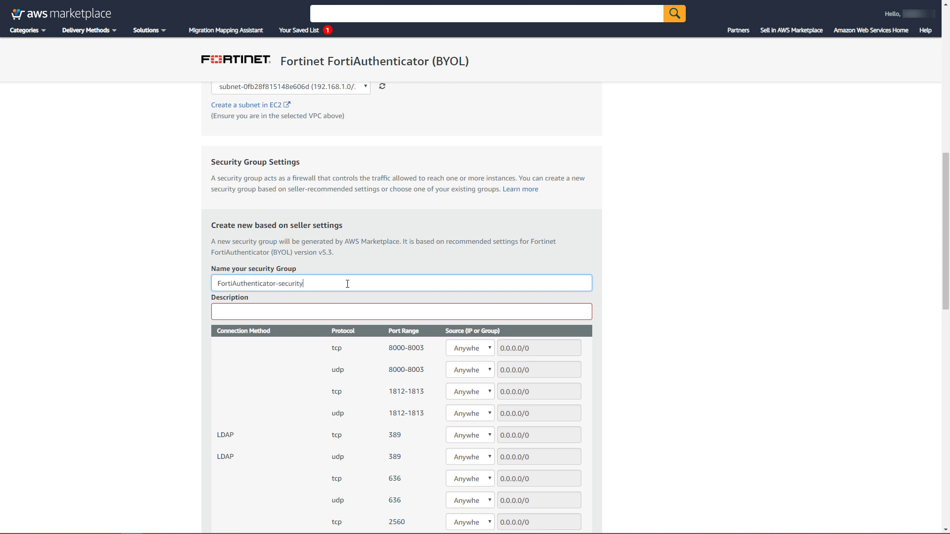
pyautogui.write('Forti')
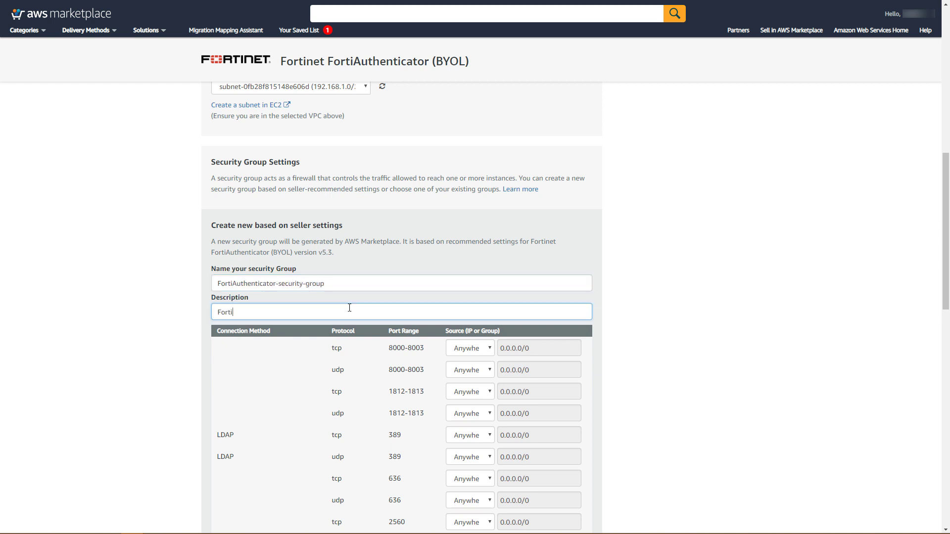
pyautogui.write('Authenticator s')
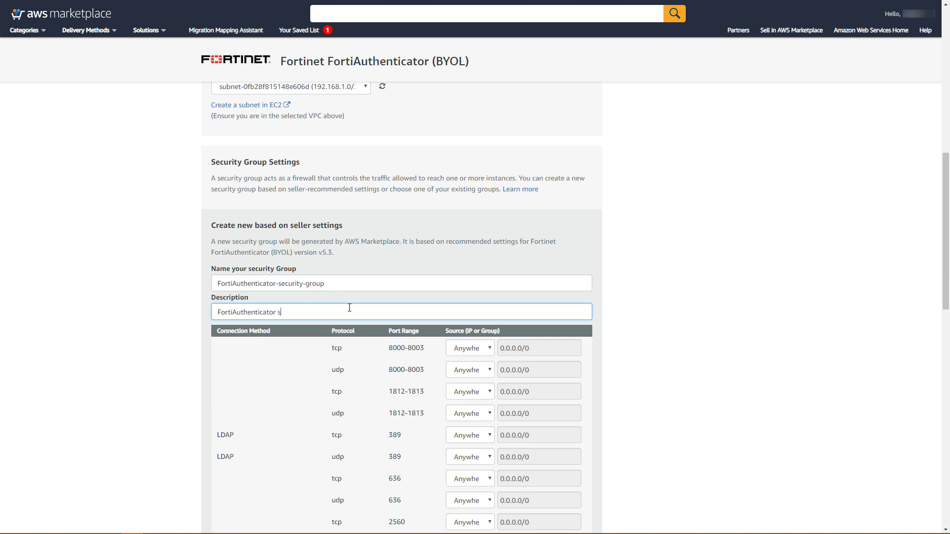
pyautogui.write('ecurity group')
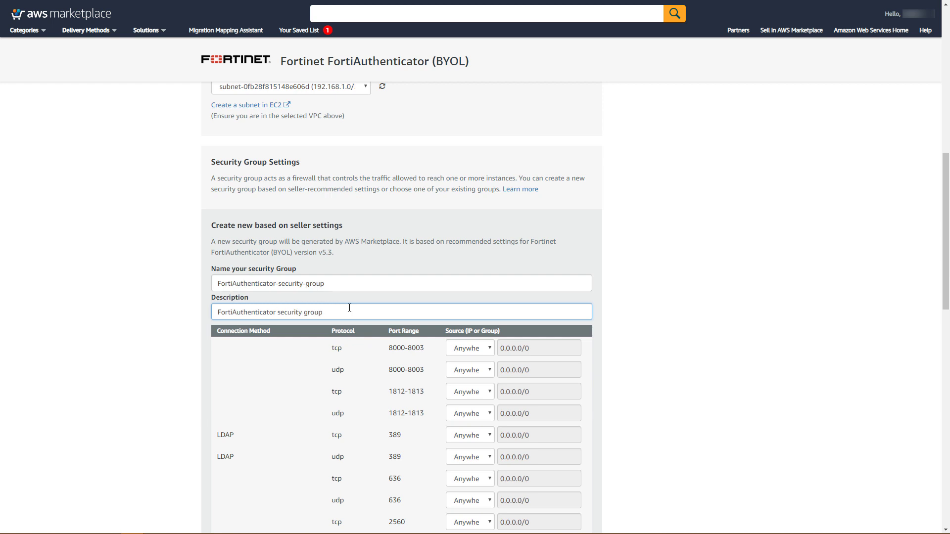
pyautogui.scroll(-3)
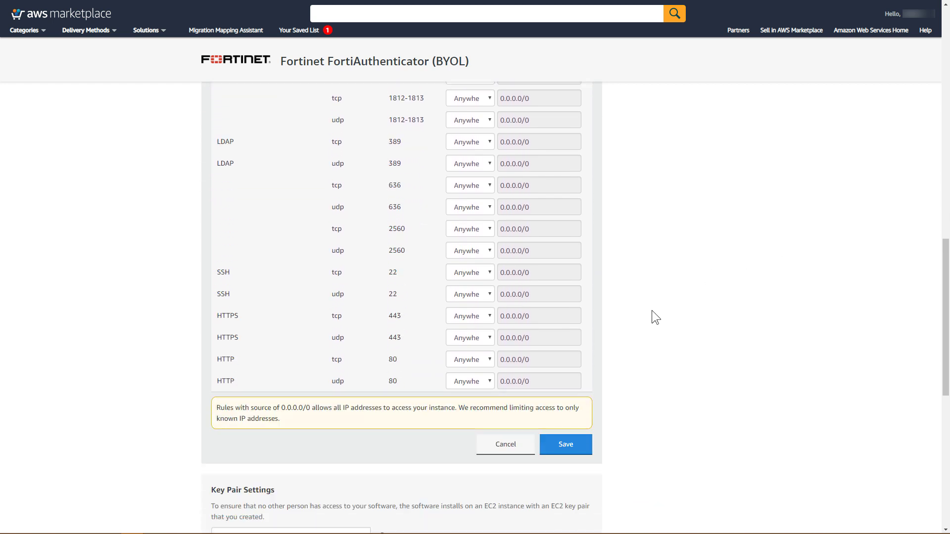
pyautogui.scroll(-3)
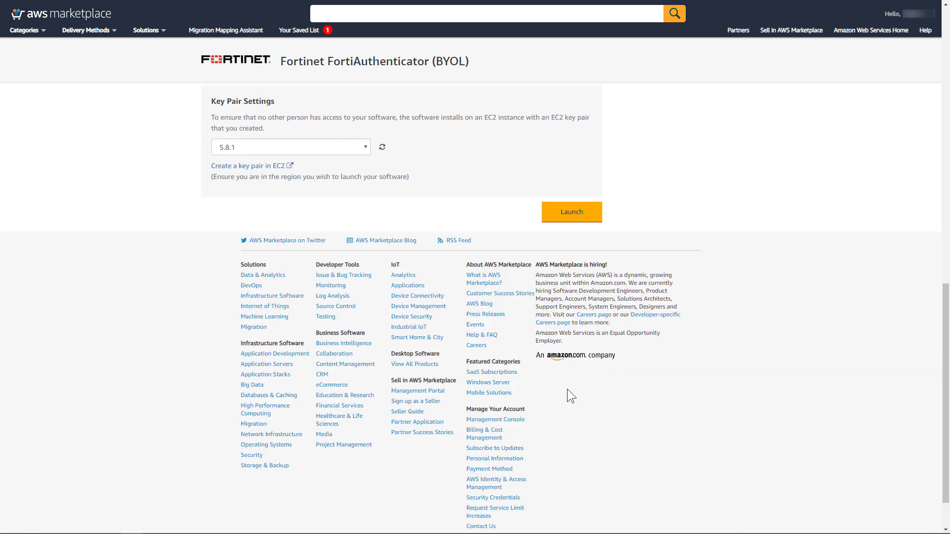
# Step: Select the FortiAuthenticator-AWS key pair for the launch
pyautogui.scroll(3)
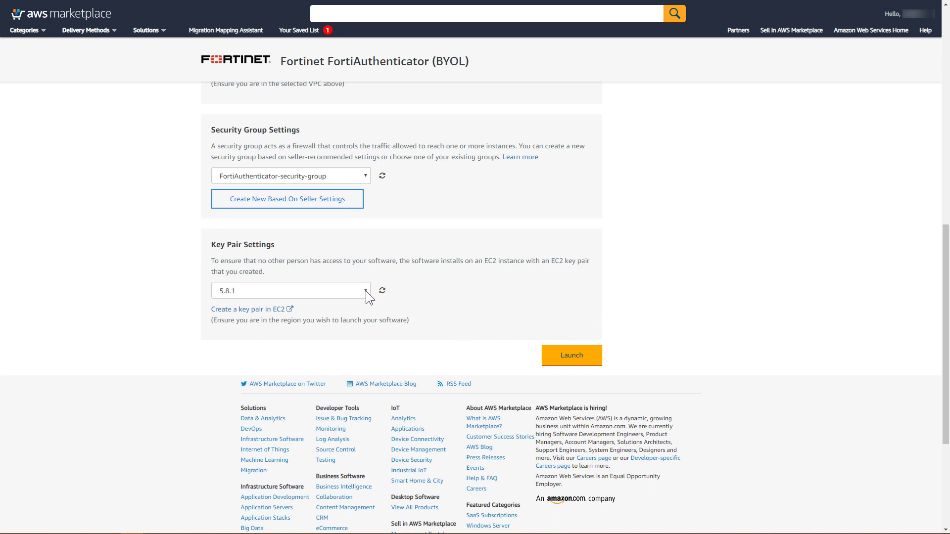
pyautogui.click(290, 291)
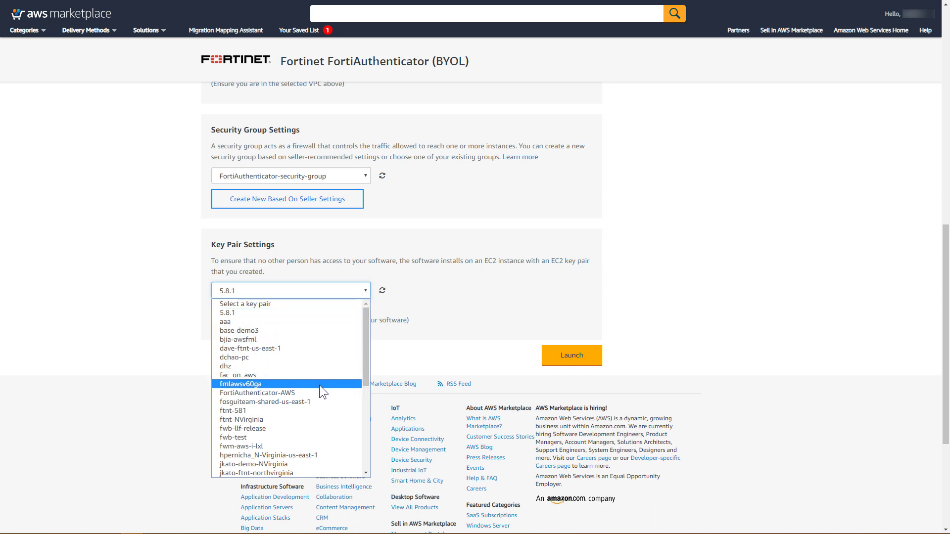
pyautogui.click(259, 392)
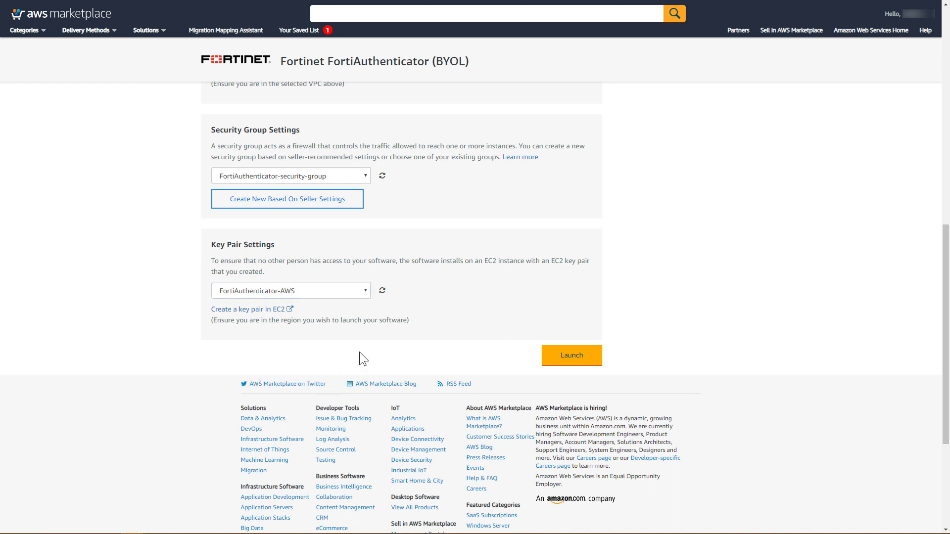
pyautogui.moveTo(585, 360)
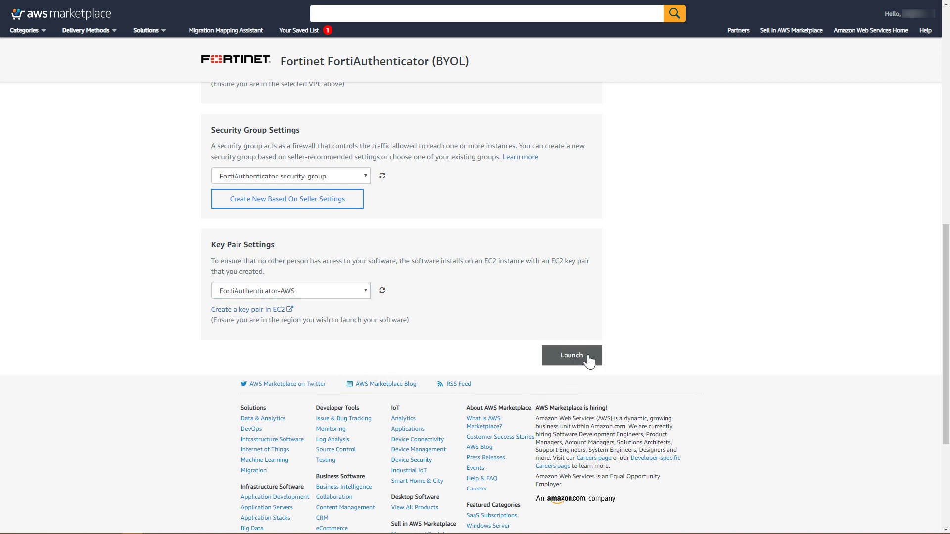
# Step: Launch FortiAuthenticator so the instance deploys on EC2, then return to the console home
pyautogui.click(572, 355)
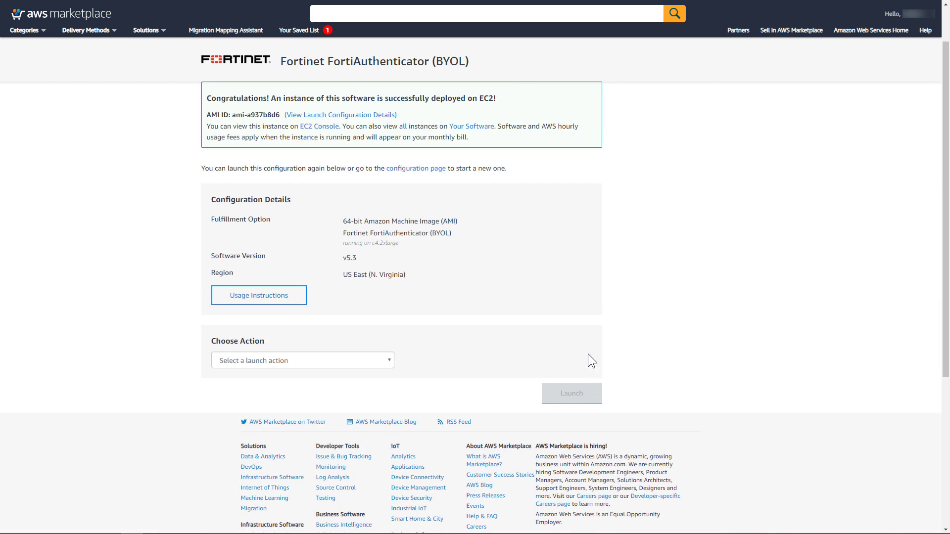
pyautogui.moveTo(632, 336)
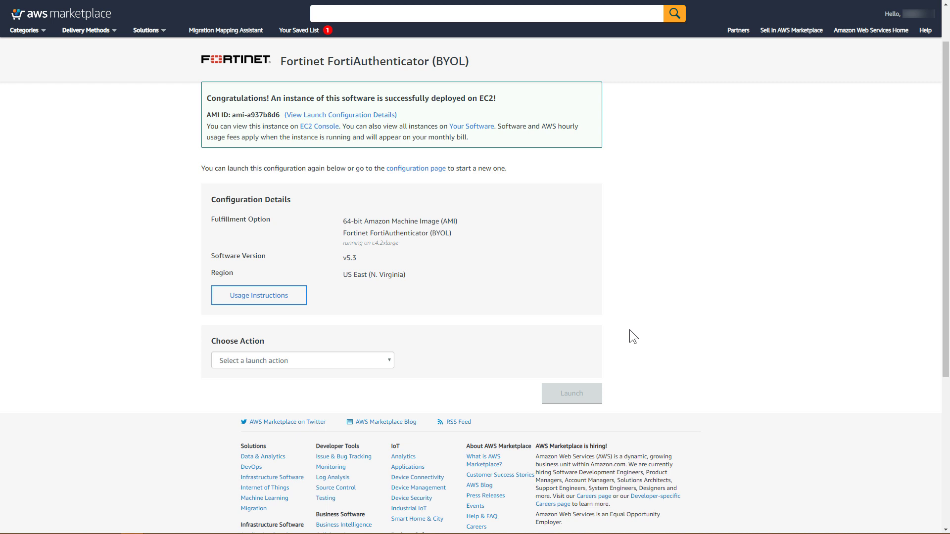
pyautogui.moveTo(569, 294)
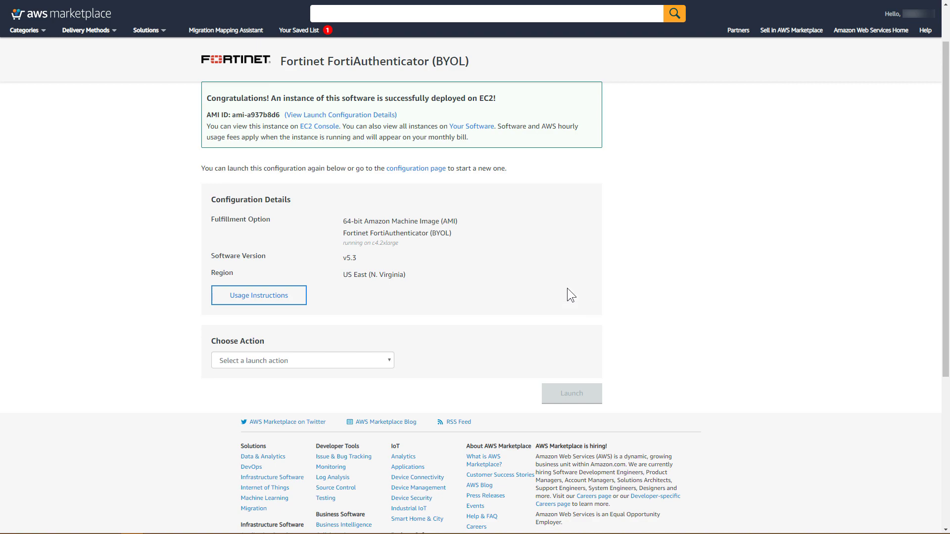
pyautogui.click(319, 126)
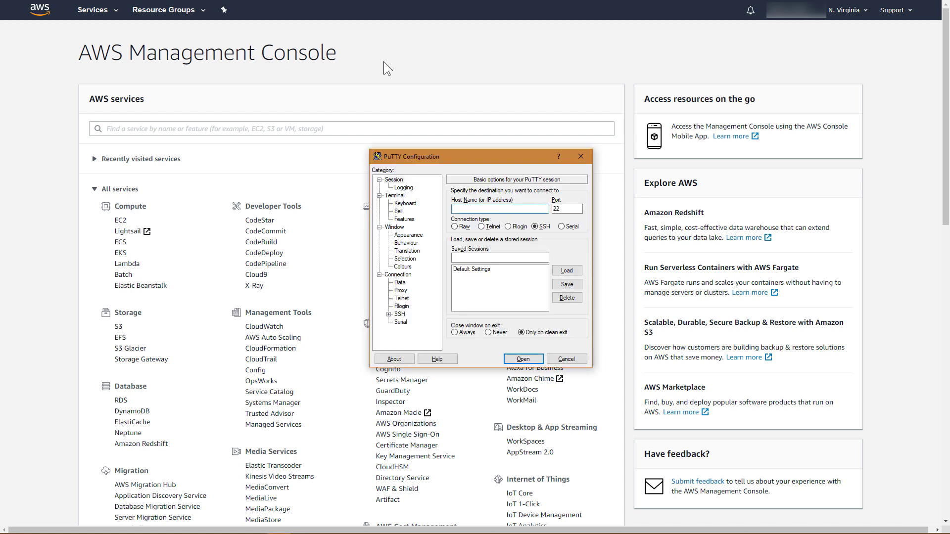
pyautogui.moveTo(475, 157)
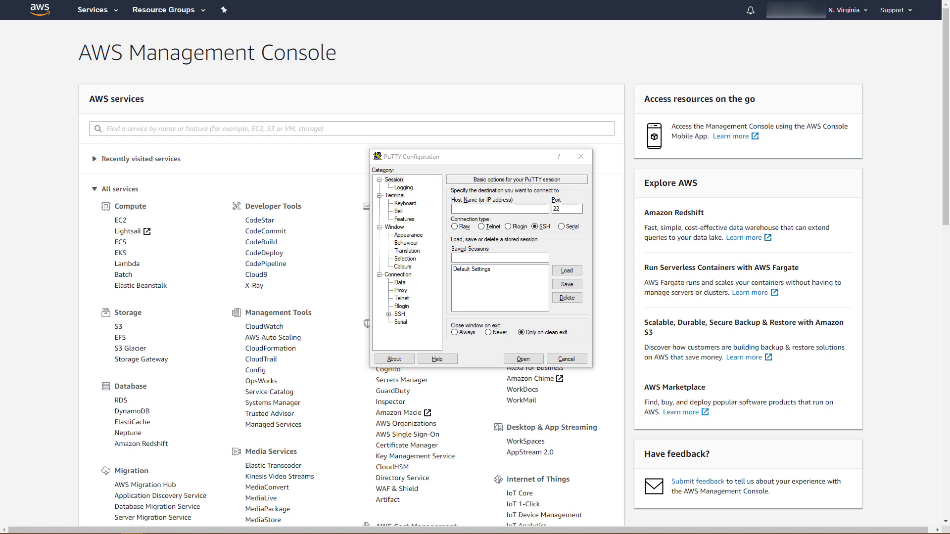
pyautogui.moveTo(487, 152)
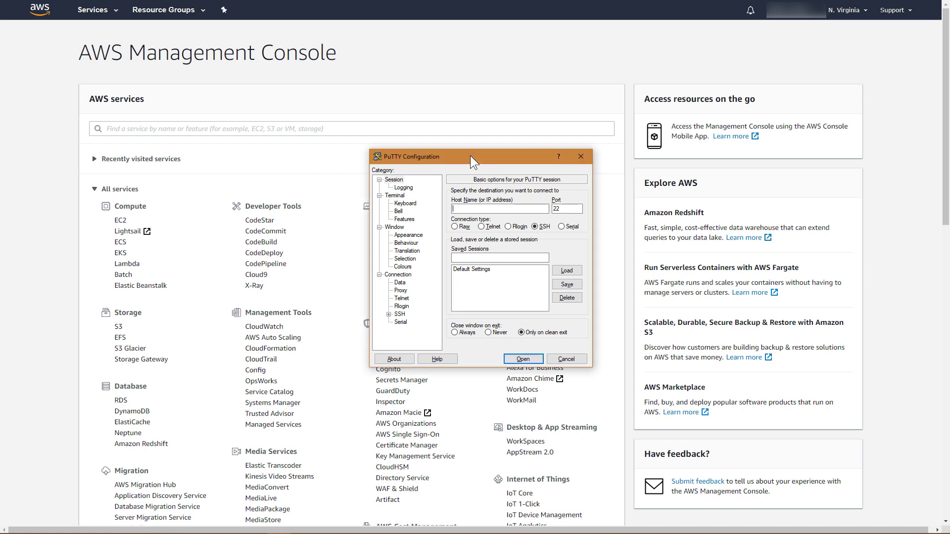
# Step: Set PuTTY's SSH private key file to C:\AWS\FortiAuthenticator-AWS.ppk
pyautogui.click(500, 208)
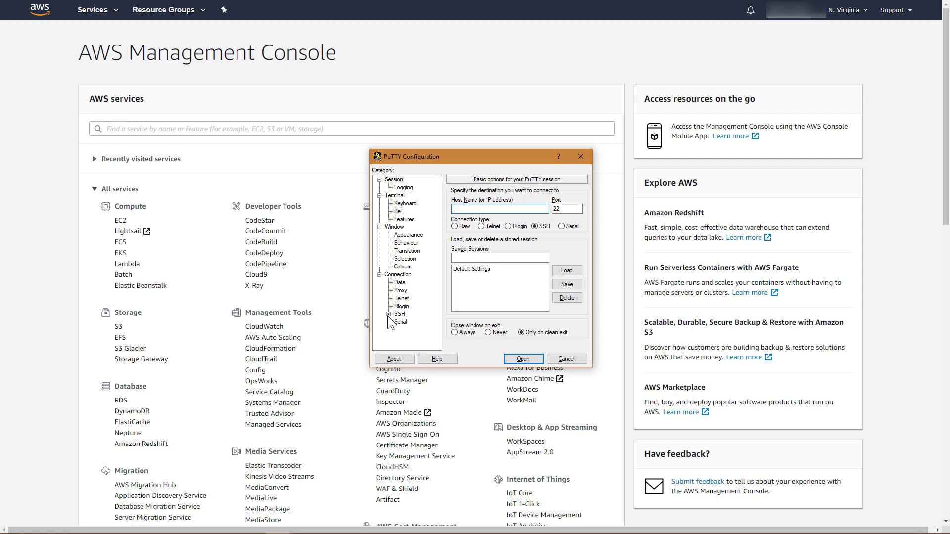
pyautogui.click(390, 313)
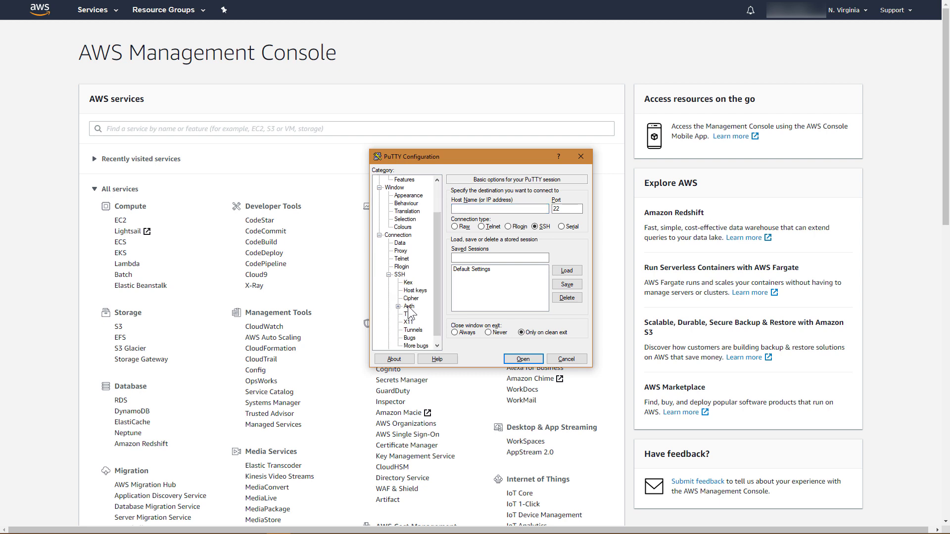
pyautogui.click(408, 306)
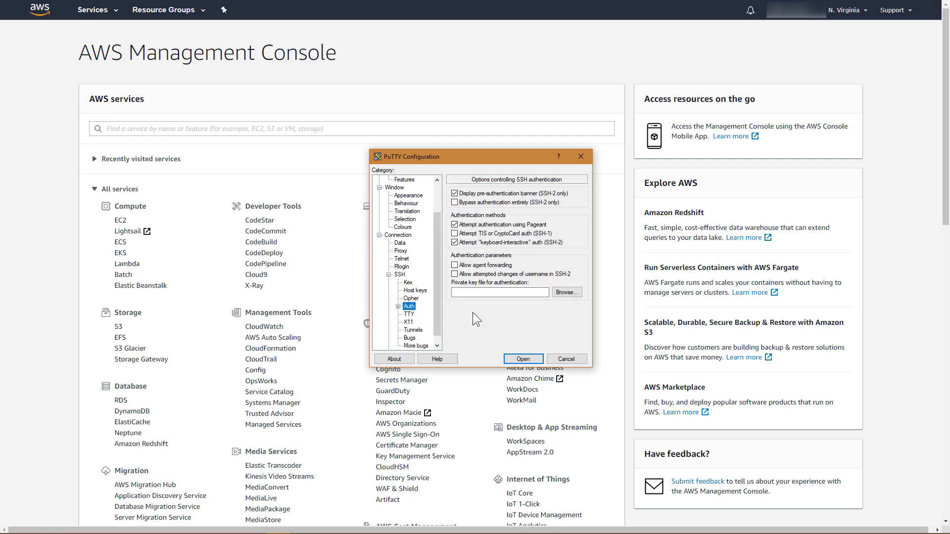
pyautogui.click(566, 292)
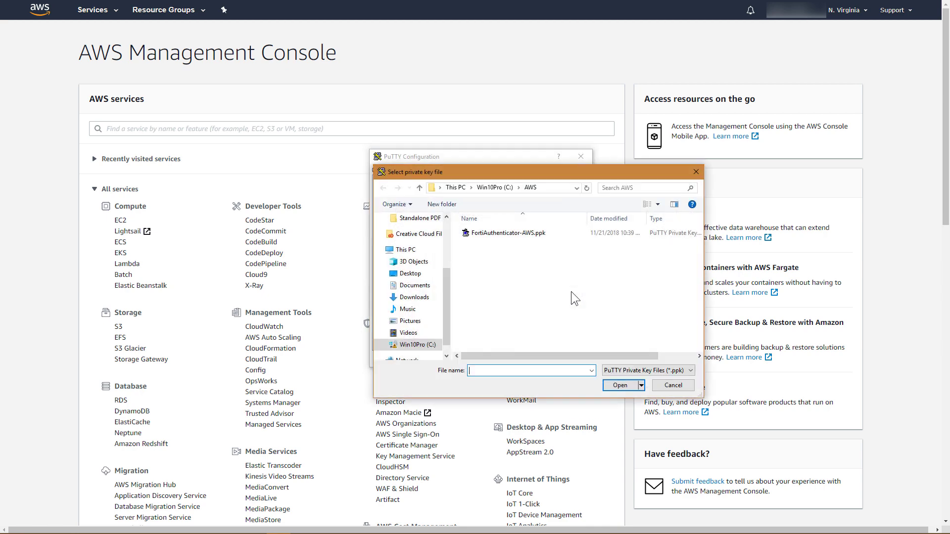
pyautogui.click(508, 232)
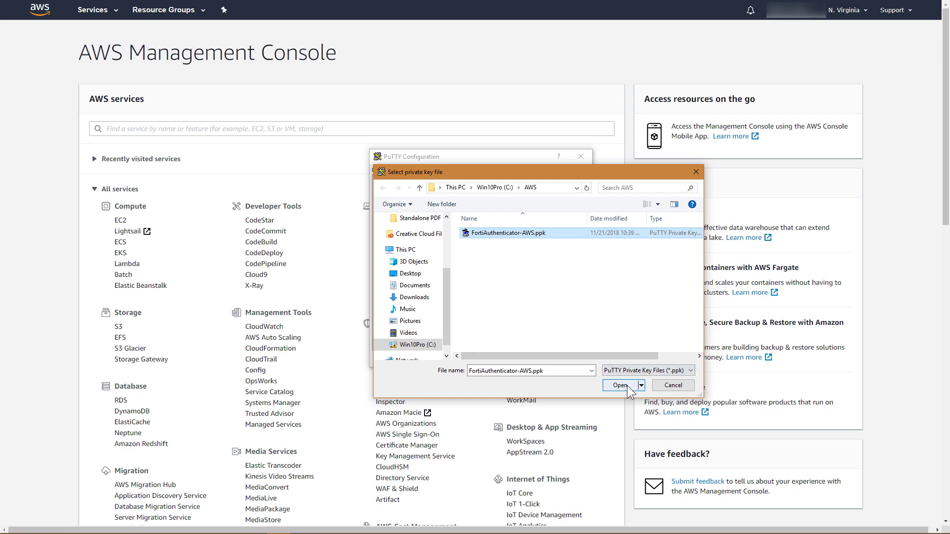
pyautogui.click(618, 385)
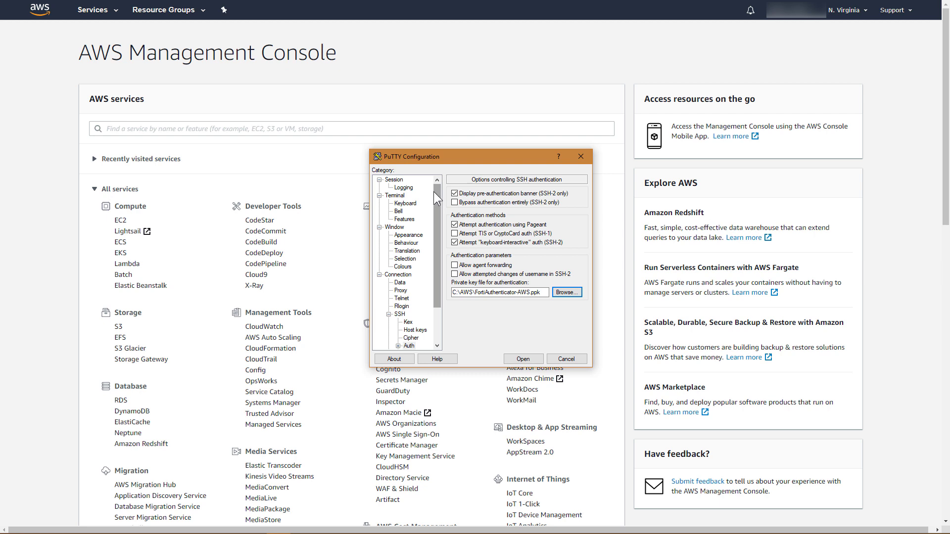
pyautogui.click(394, 179)
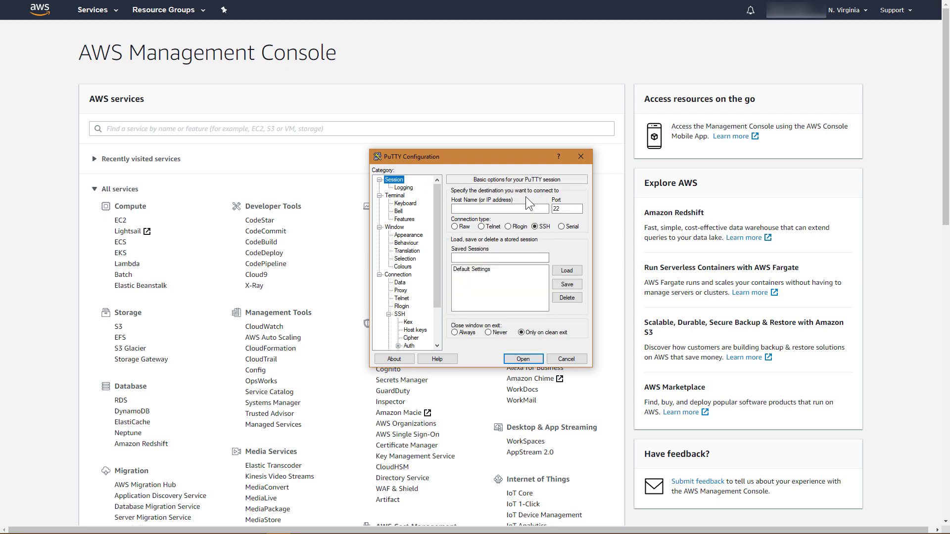
pyautogui.click(498, 207)
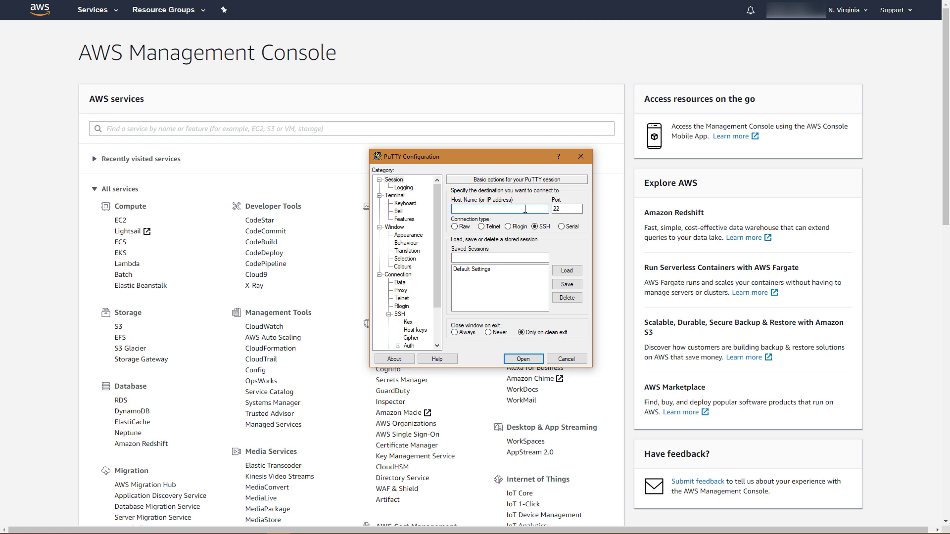
pyautogui.write('admin@1')
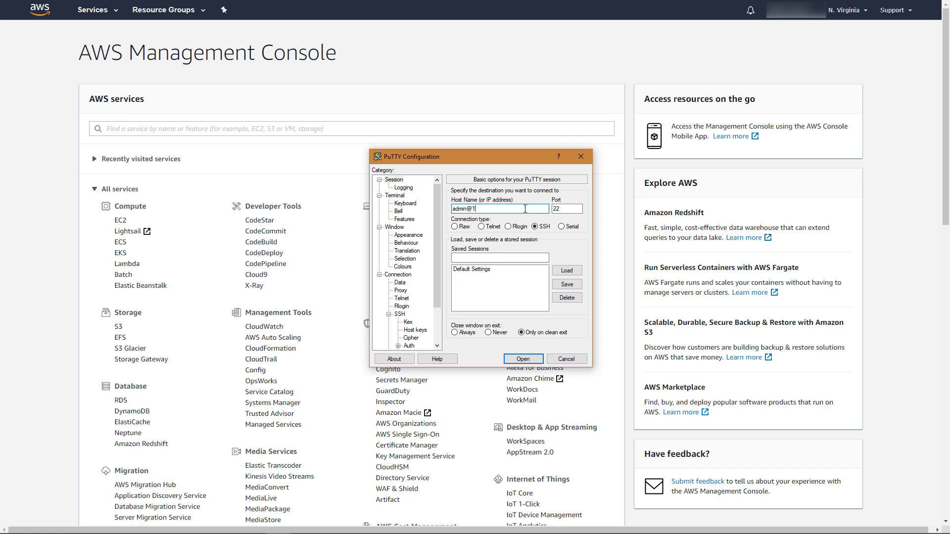
pyautogui.write('00.26.')
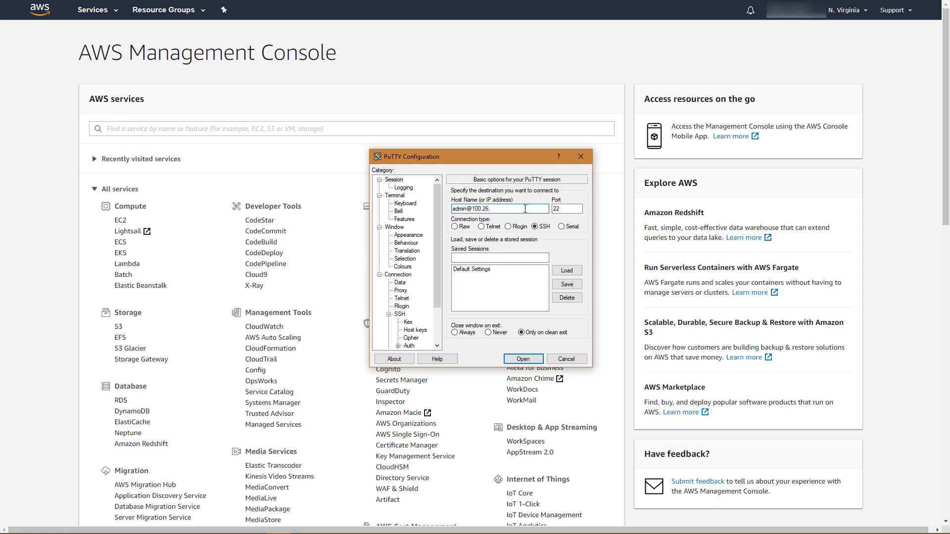
pyautogui.write('243')
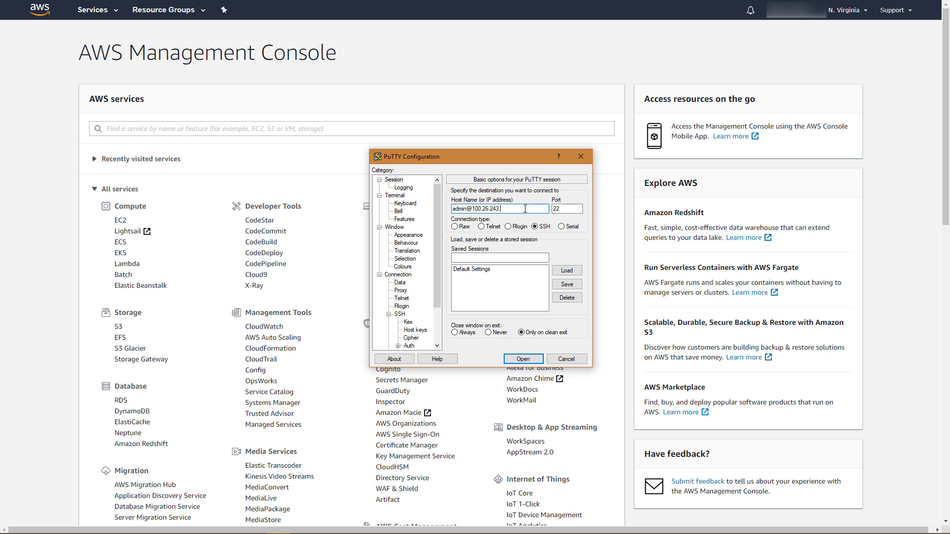
pyautogui.write('.192')
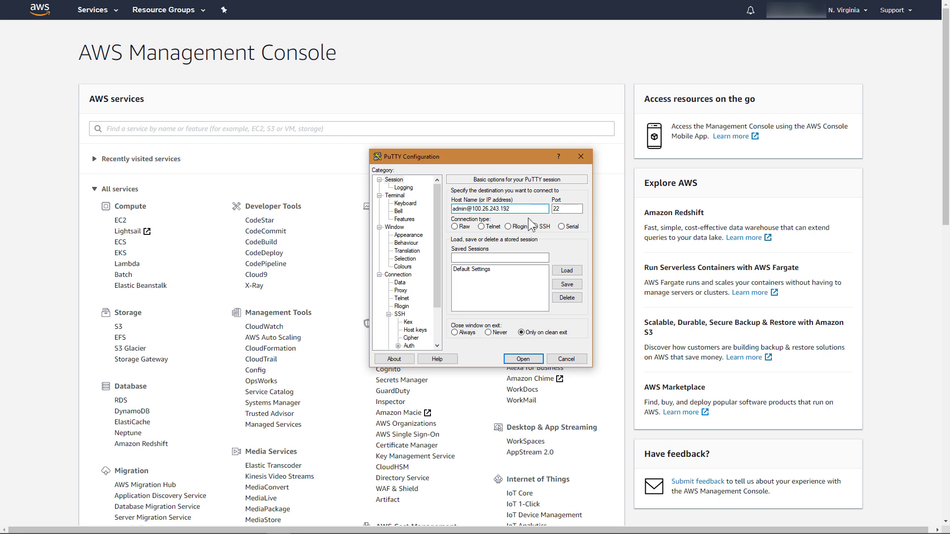
pyautogui.click(535, 227)
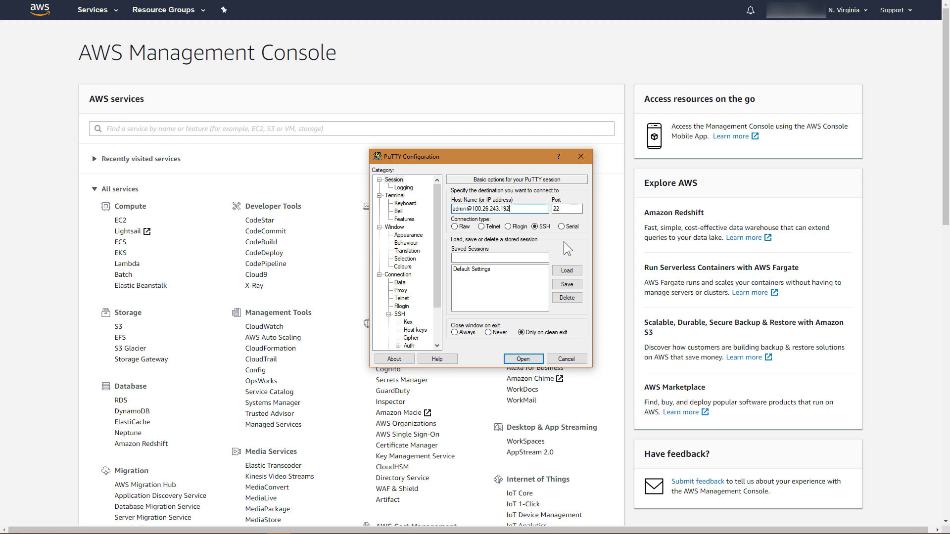
pyautogui.moveTo(532, 358)
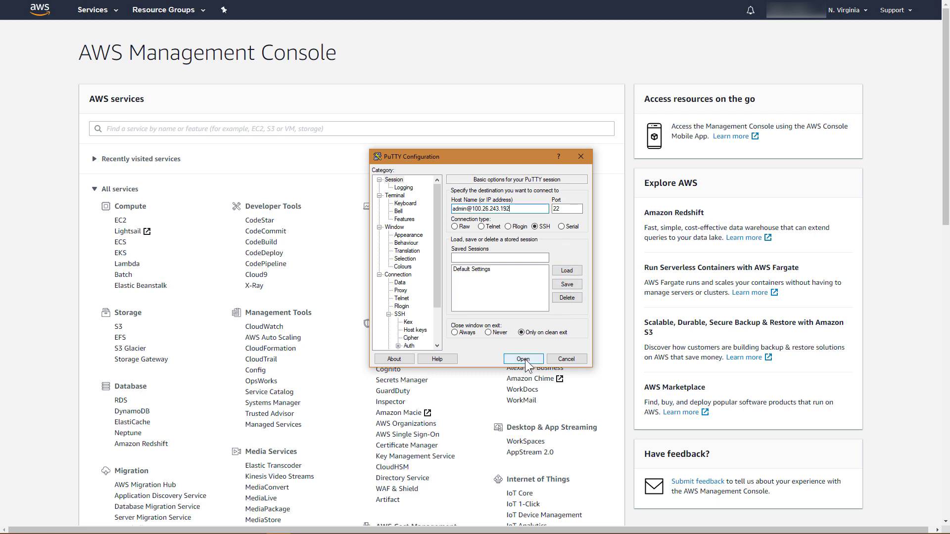
# Step: Connect to the server and accept its host key to start the SSH session
pyautogui.click(522, 359)
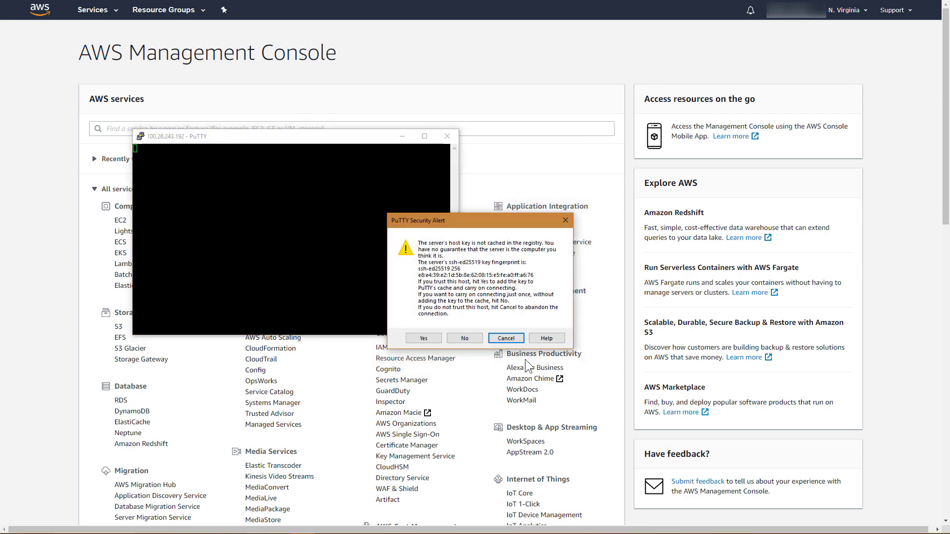
pyautogui.moveTo(370, 330)
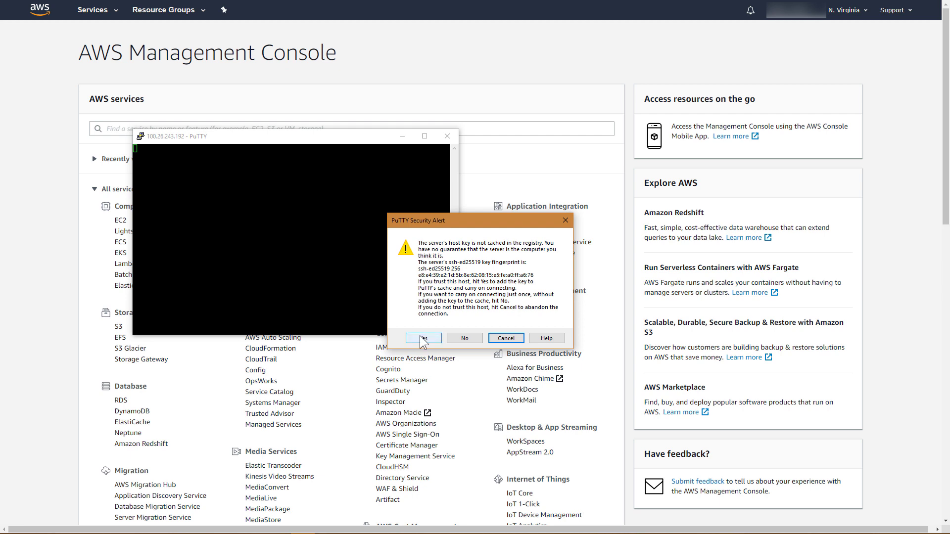
pyautogui.click(424, 338)
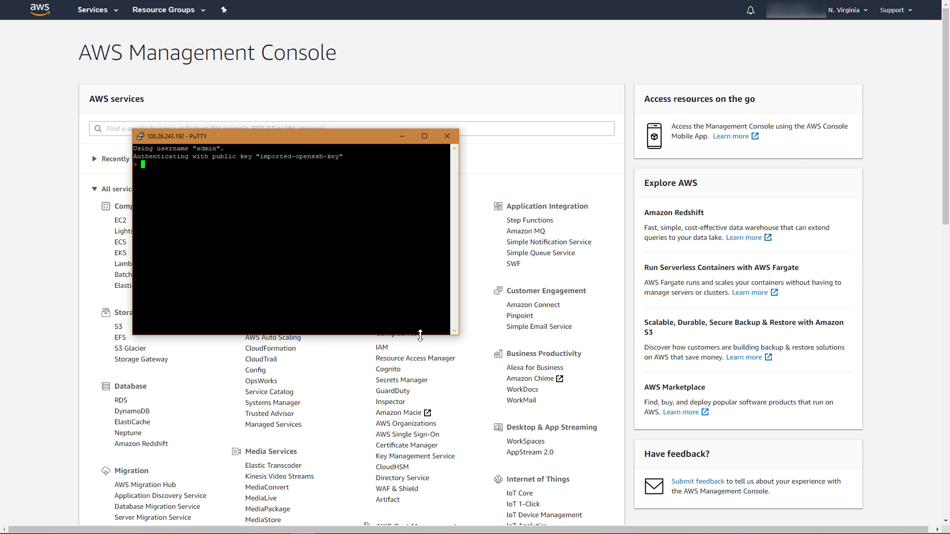
pyautogui.moveTo(337, 142)
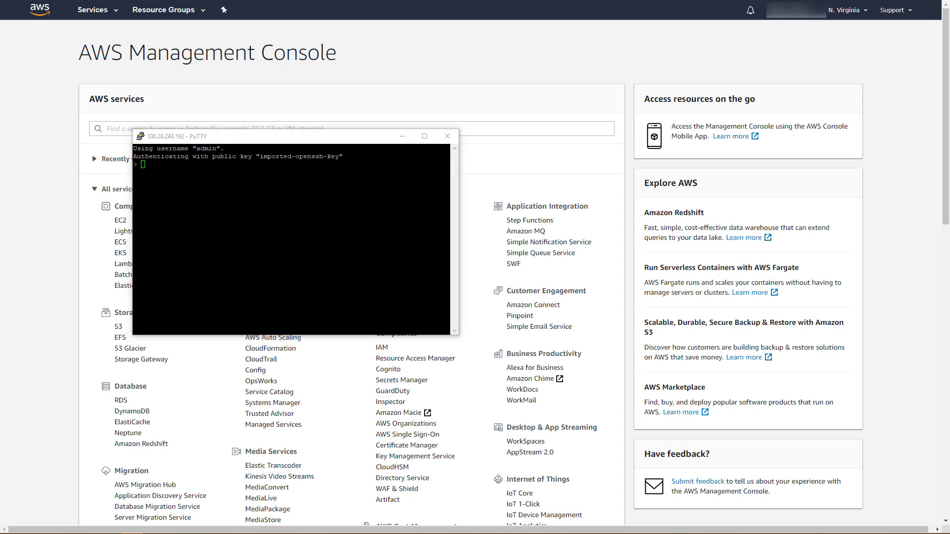
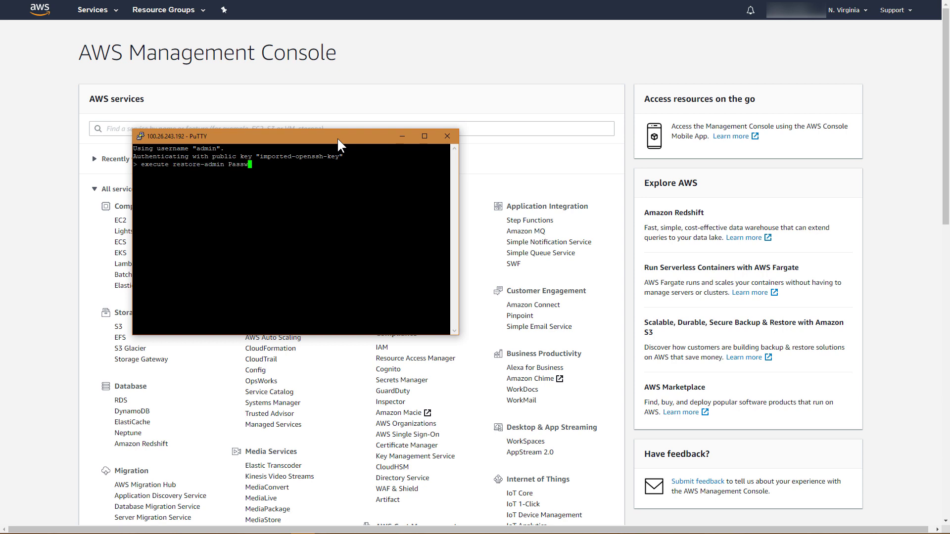
# Step: Run 'execute restore-admin' with the new admin password
pyautogui.press('Enter')
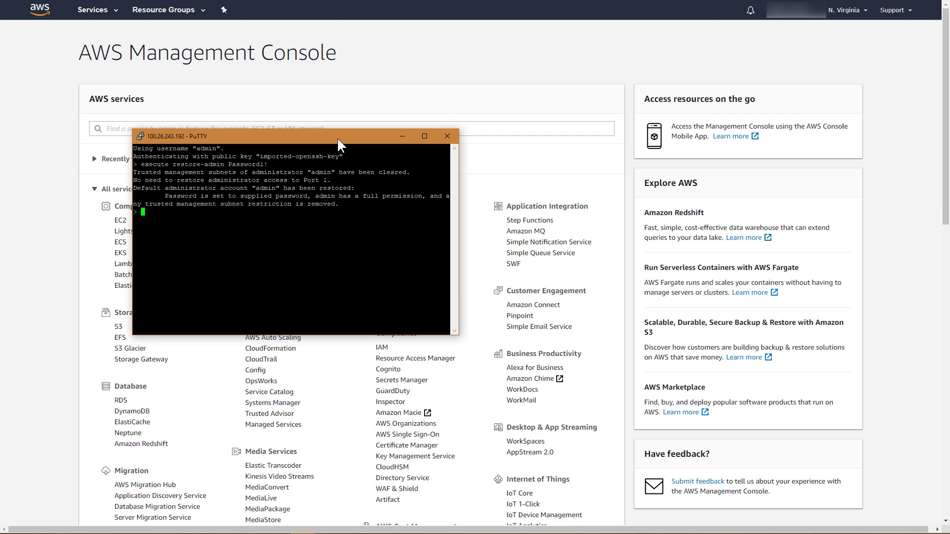
# Step: Set allowed-hosts to 100.26.243.192 under config system global, end, and close the session
pyautogui.write('con')
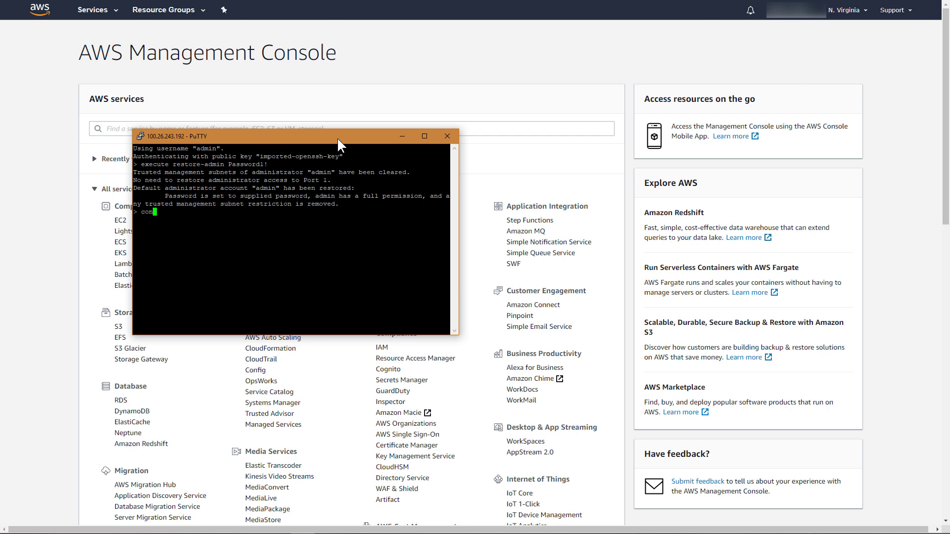
pyautogui.write('config system g')
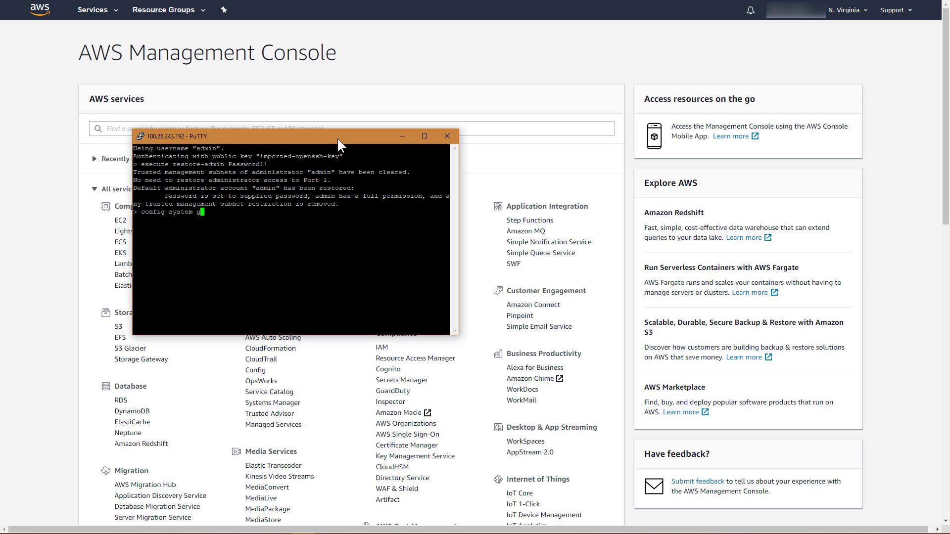
pyautogui.write('global')
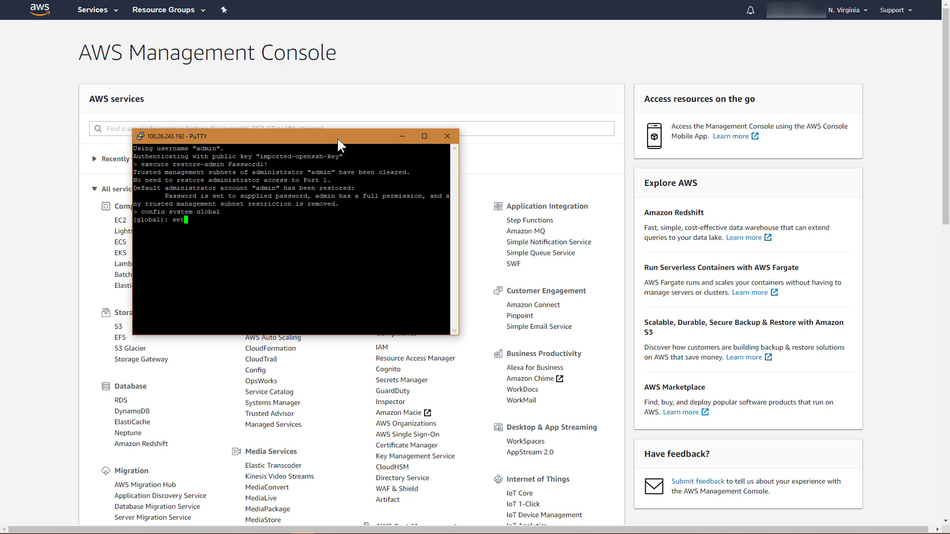
pyautogui.write('allowed-hosts 100.26.243.192')
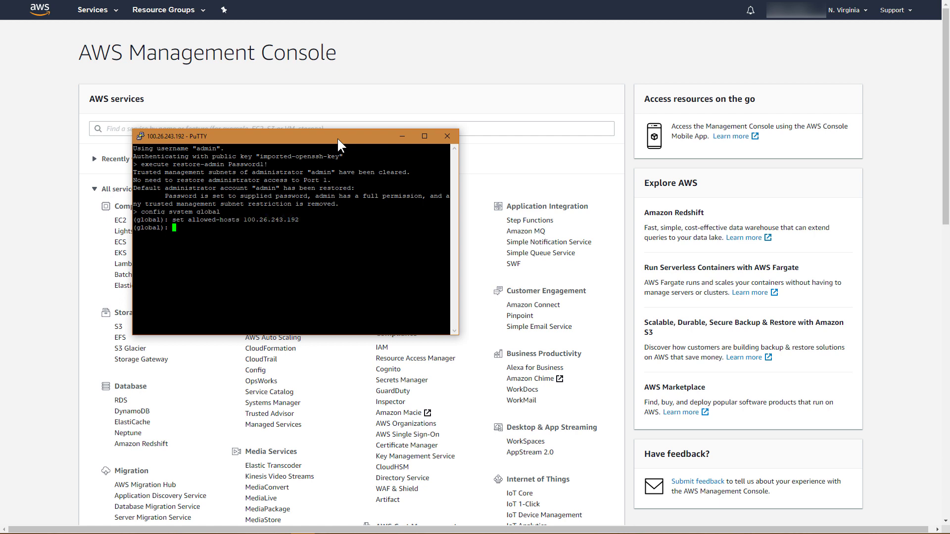
pyautogui.write('end')
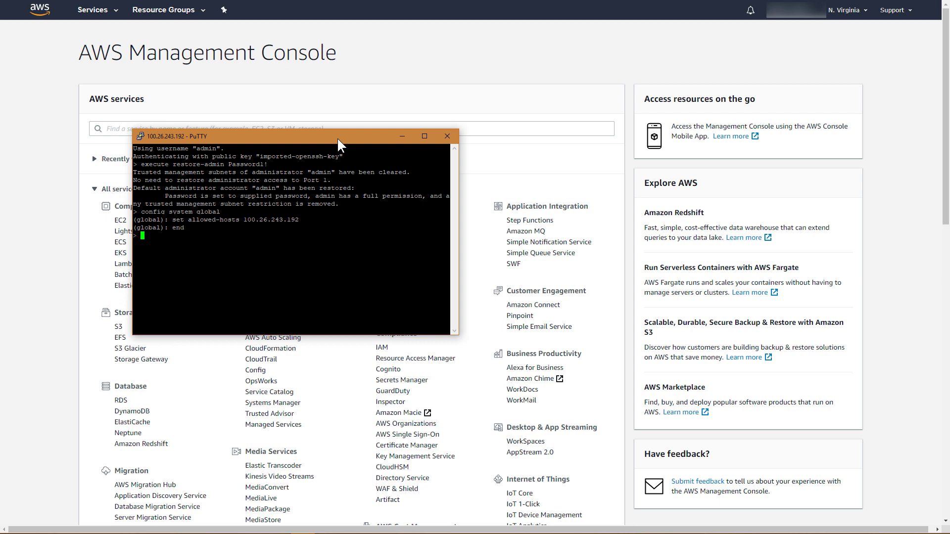
pyautogui.click(446, 135)
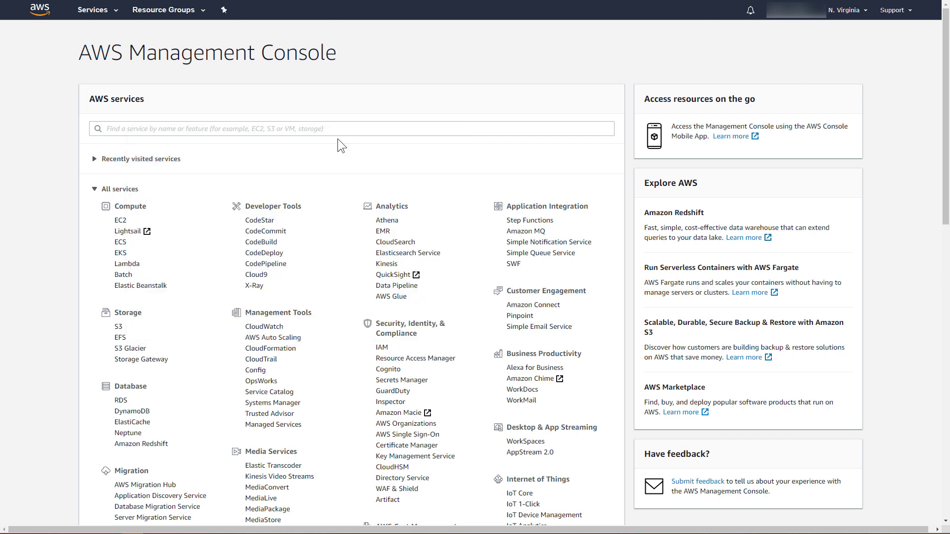
pyautogui.moveTo(354, 110)
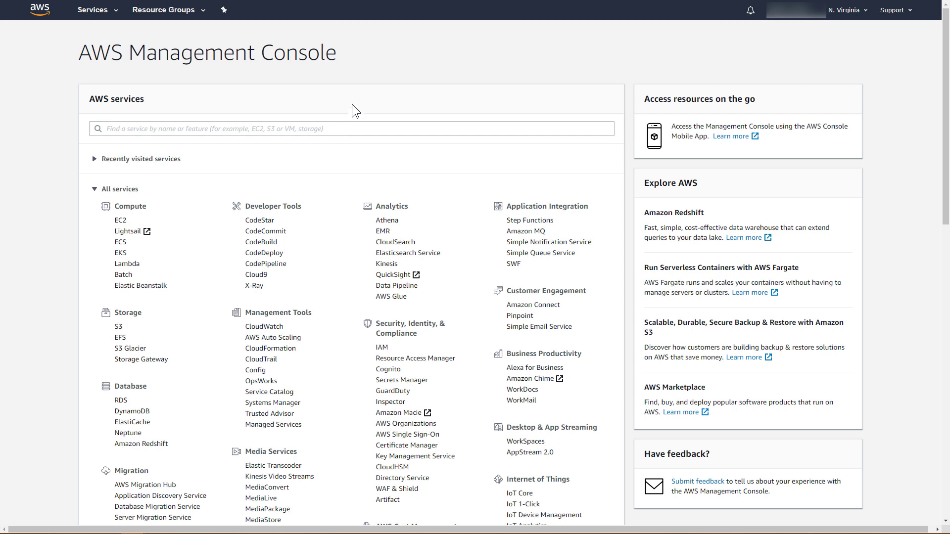
pyautogui.moveTo(361, 105)
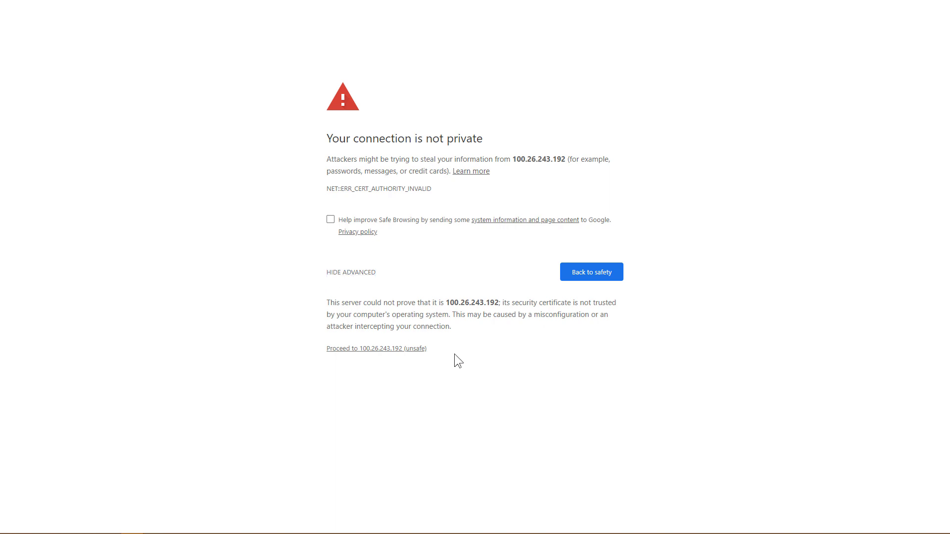
# Step: Bypass Chrome's certificate warning and proceed to 100.26.243.192
pyautogui.click(388, 348)
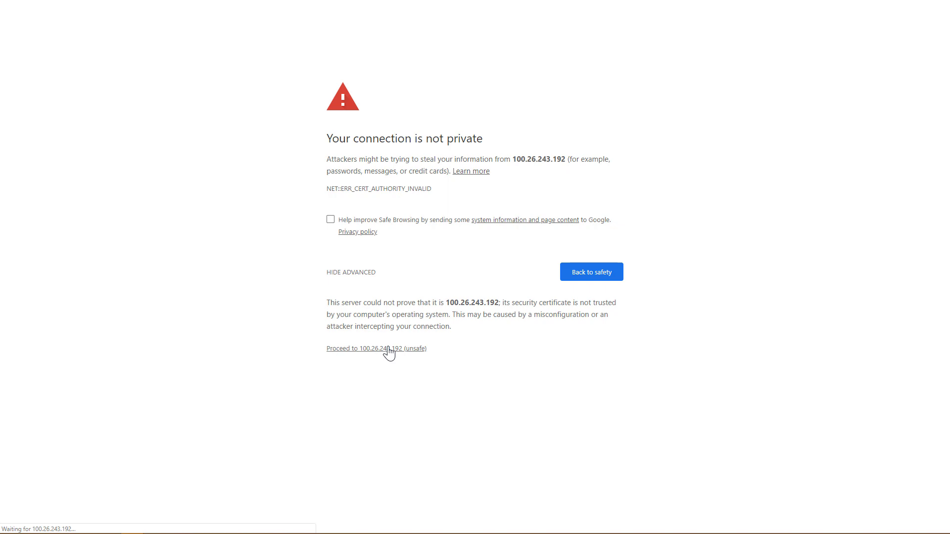
pyautogui.click(376, 349)
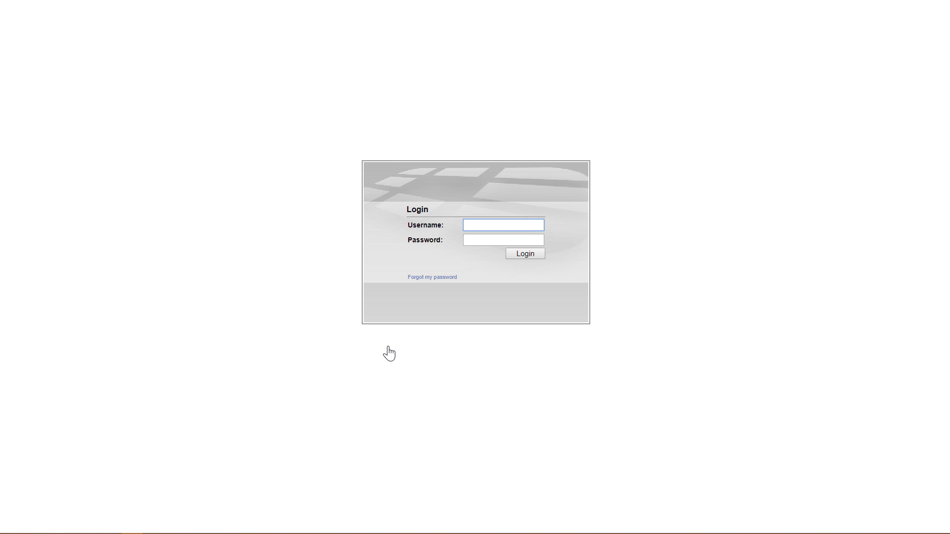
# Step: Log into the FortiAuthenticator web GUI as admin with the new password
pyautogui.write('admin')
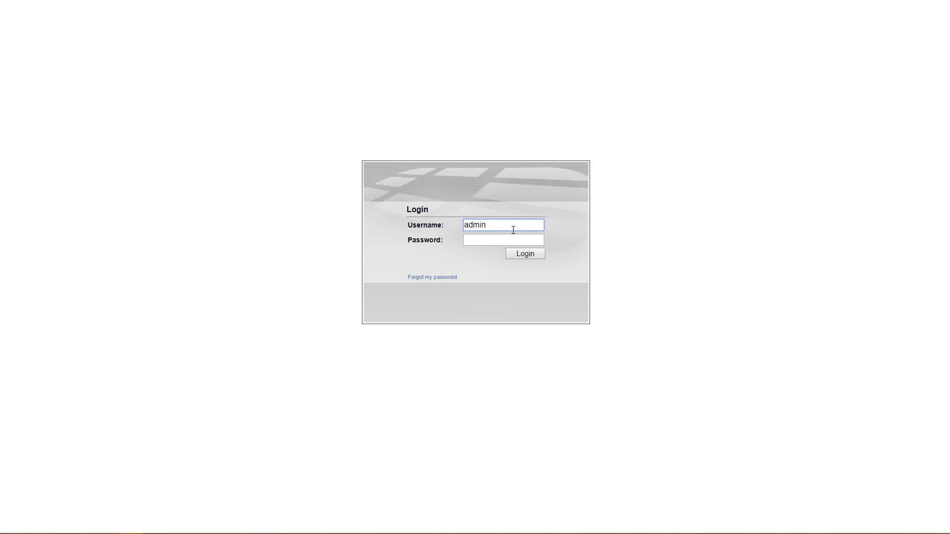
pyautogui.click(502, 239)
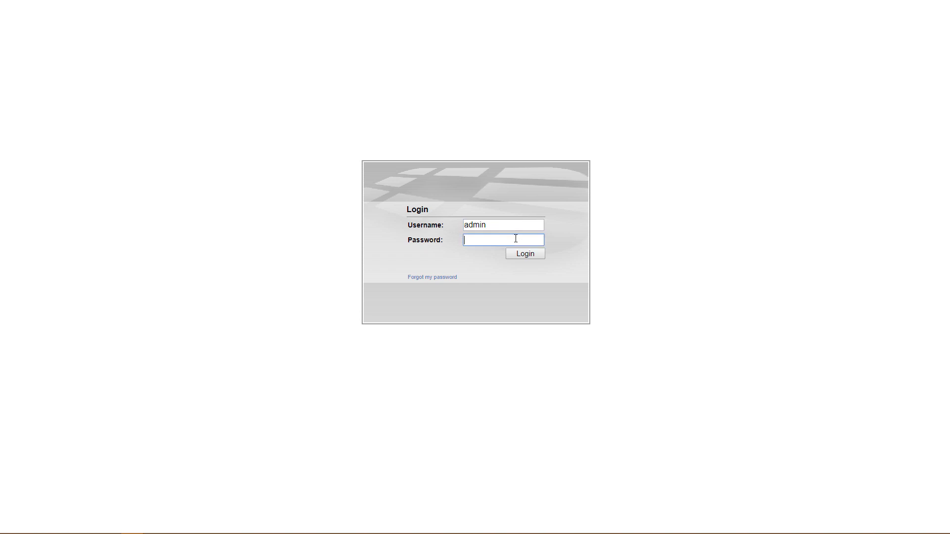
pyautogui.click(525, 253)
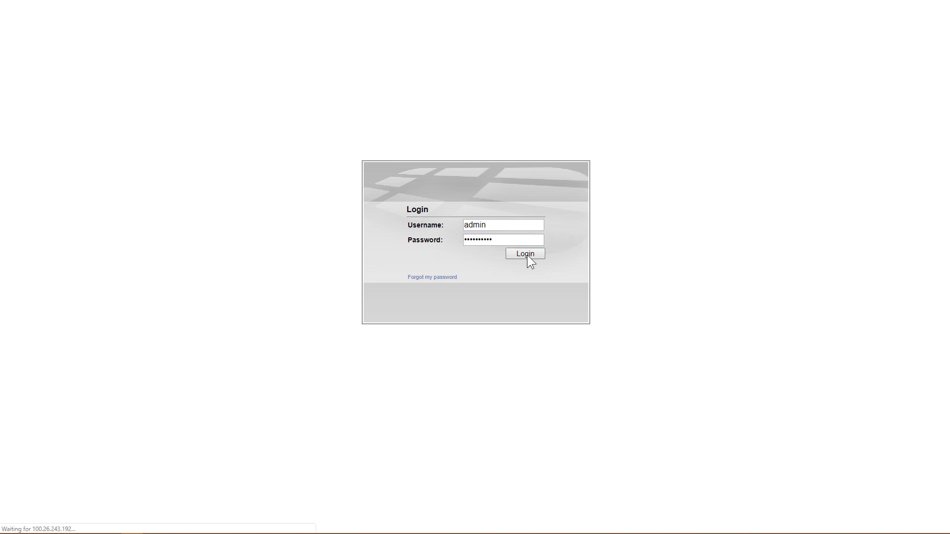
pyautogui.click(525, 253)
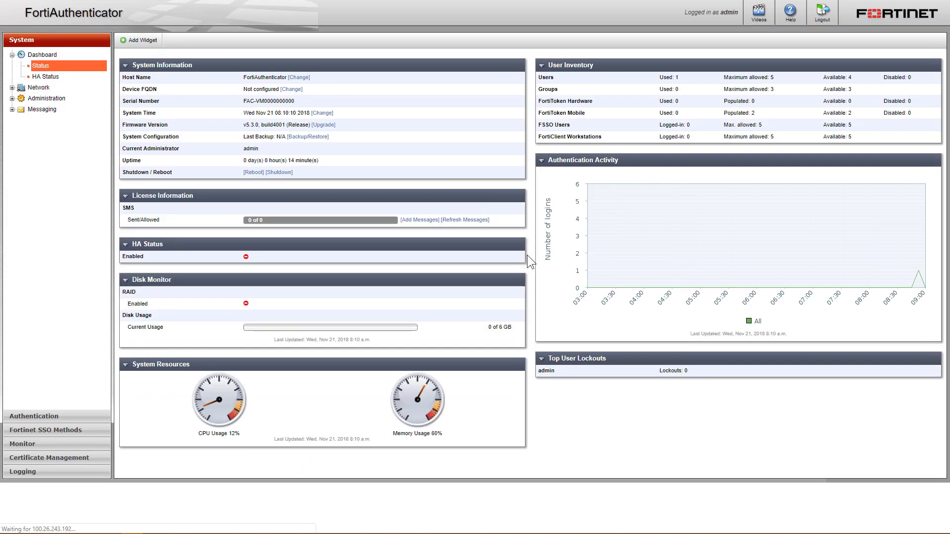